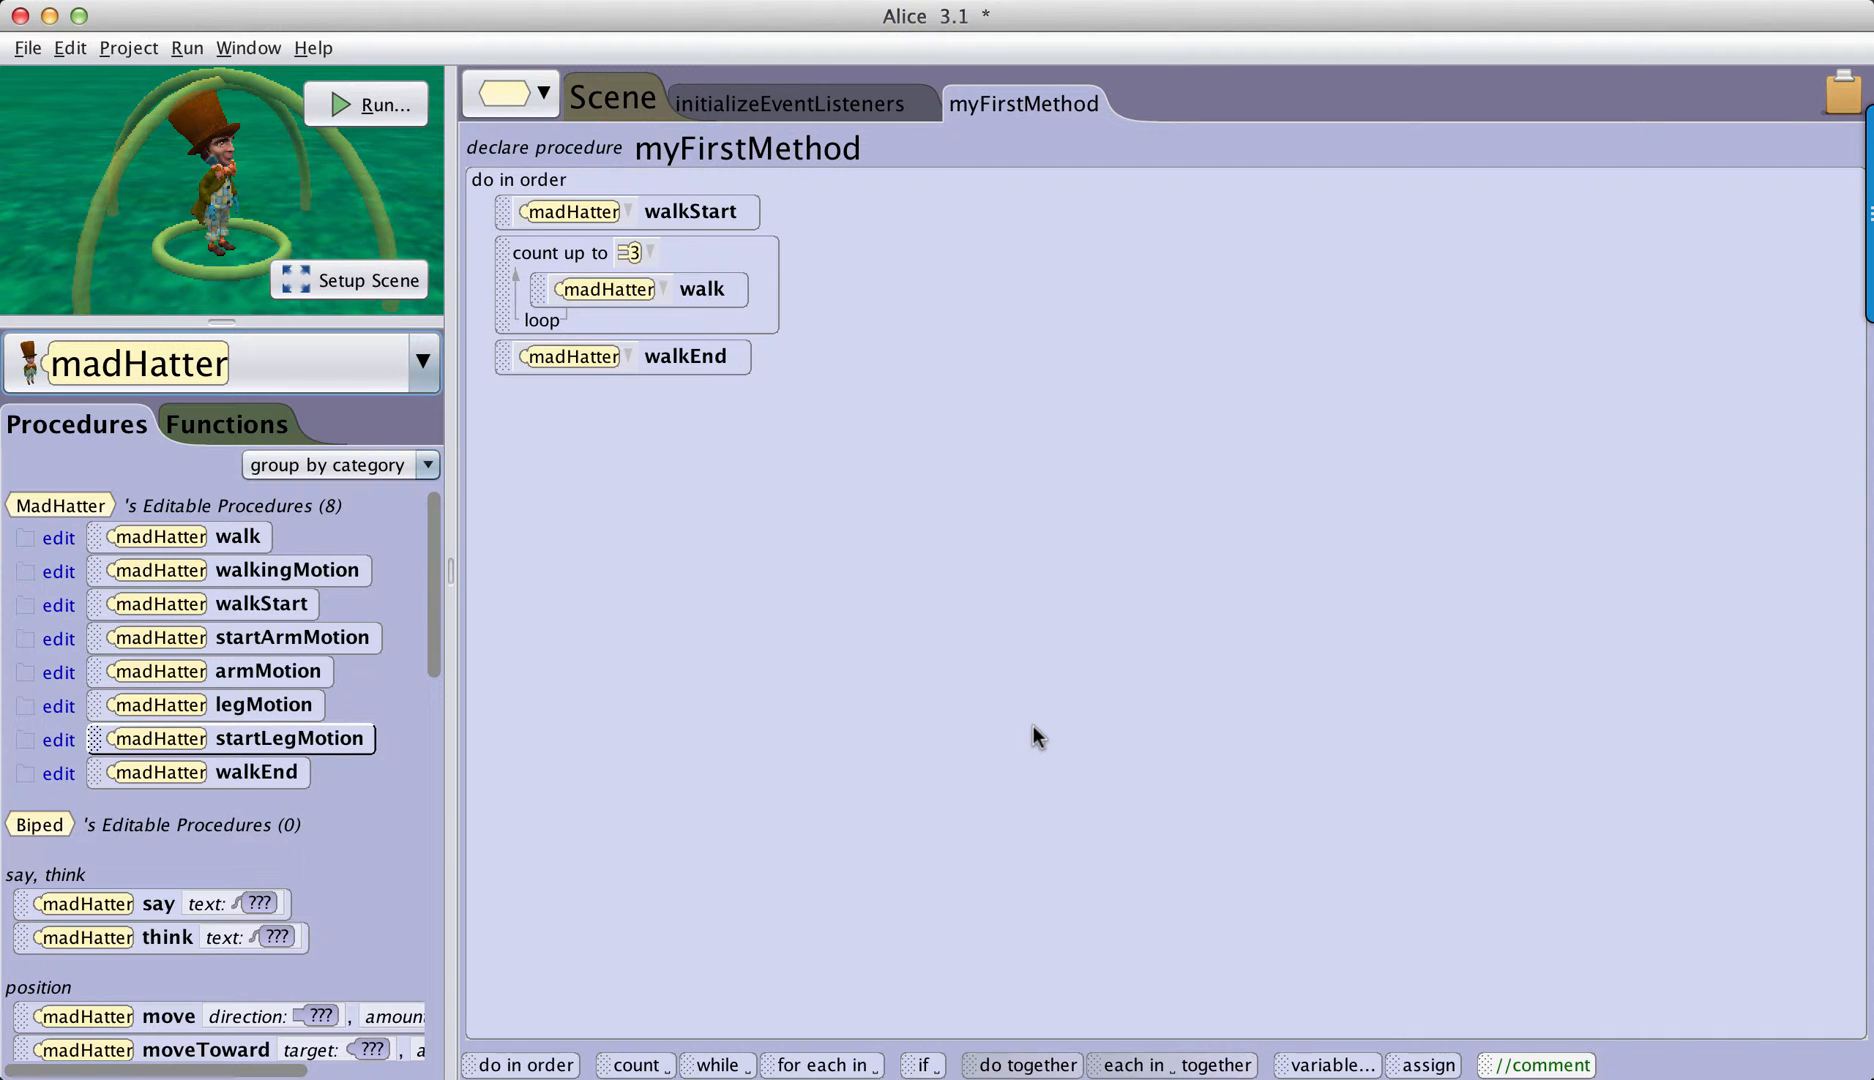
mouse_move(857, 735)
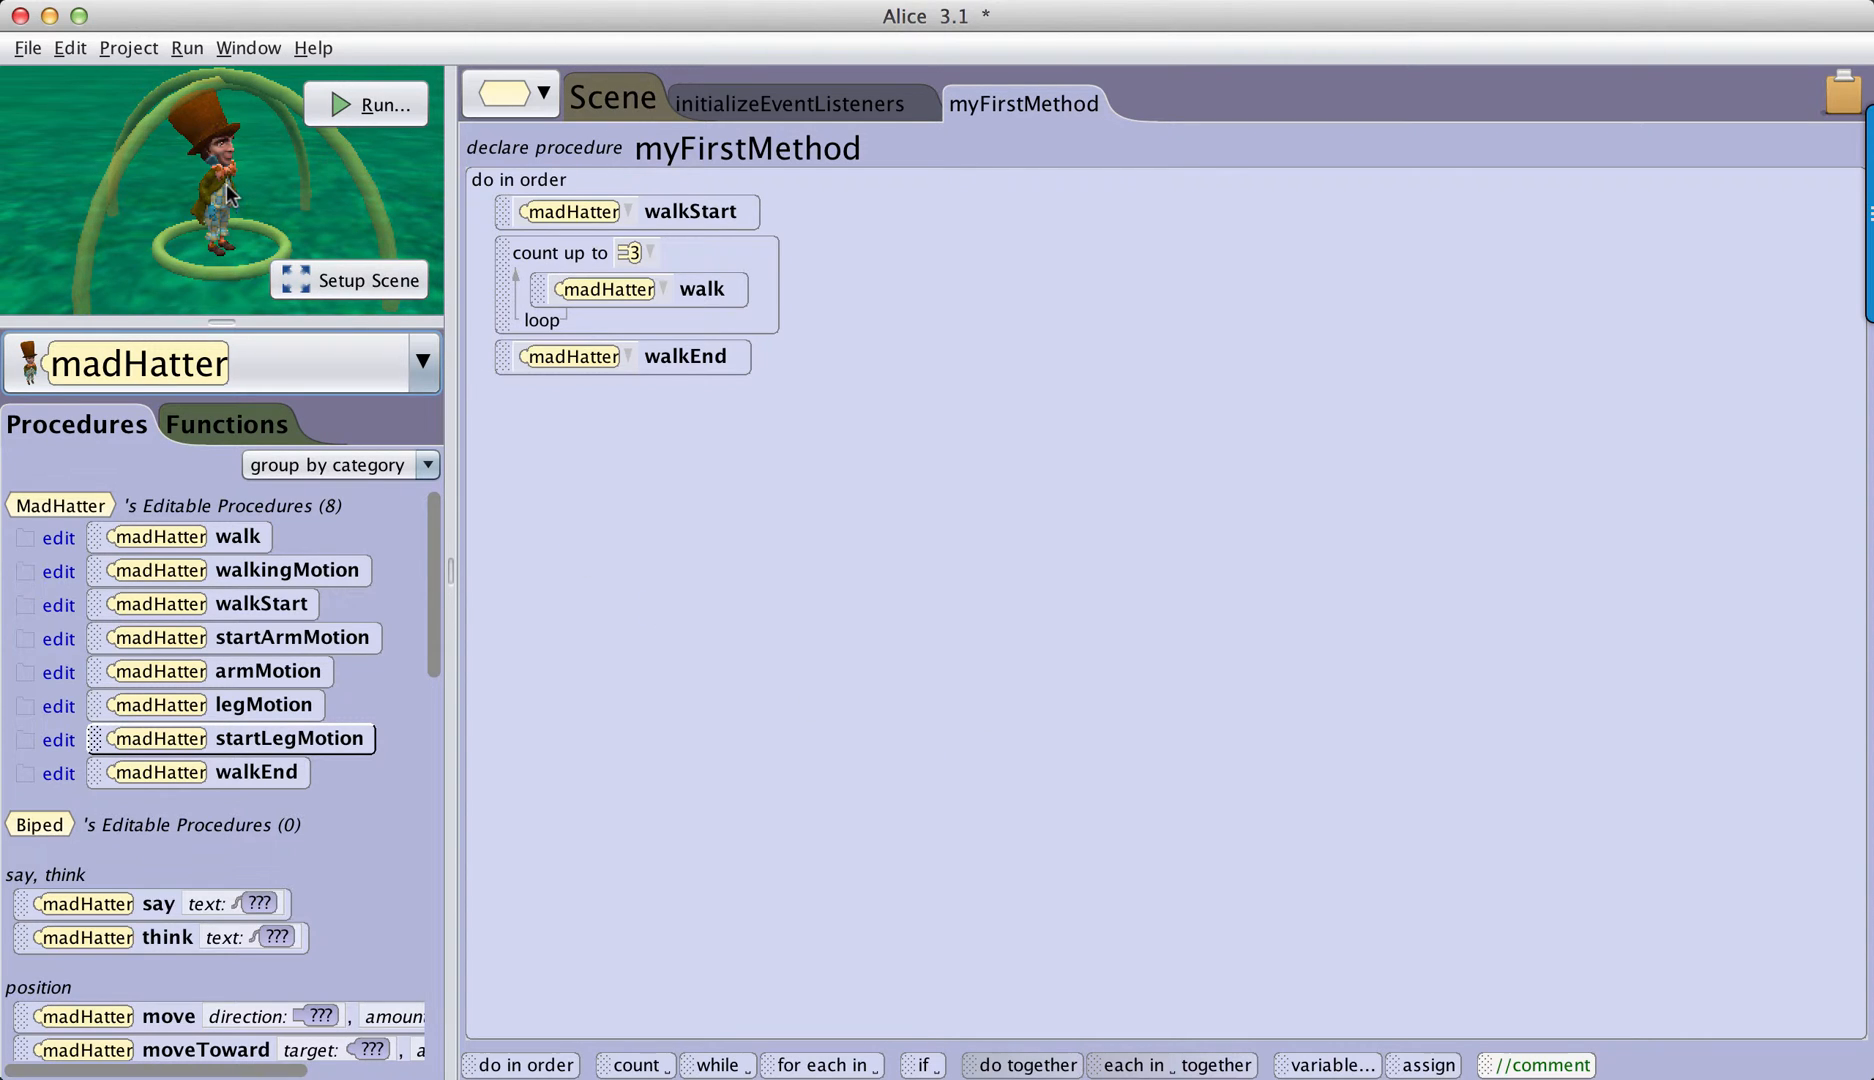
mouse_move(298, 535)
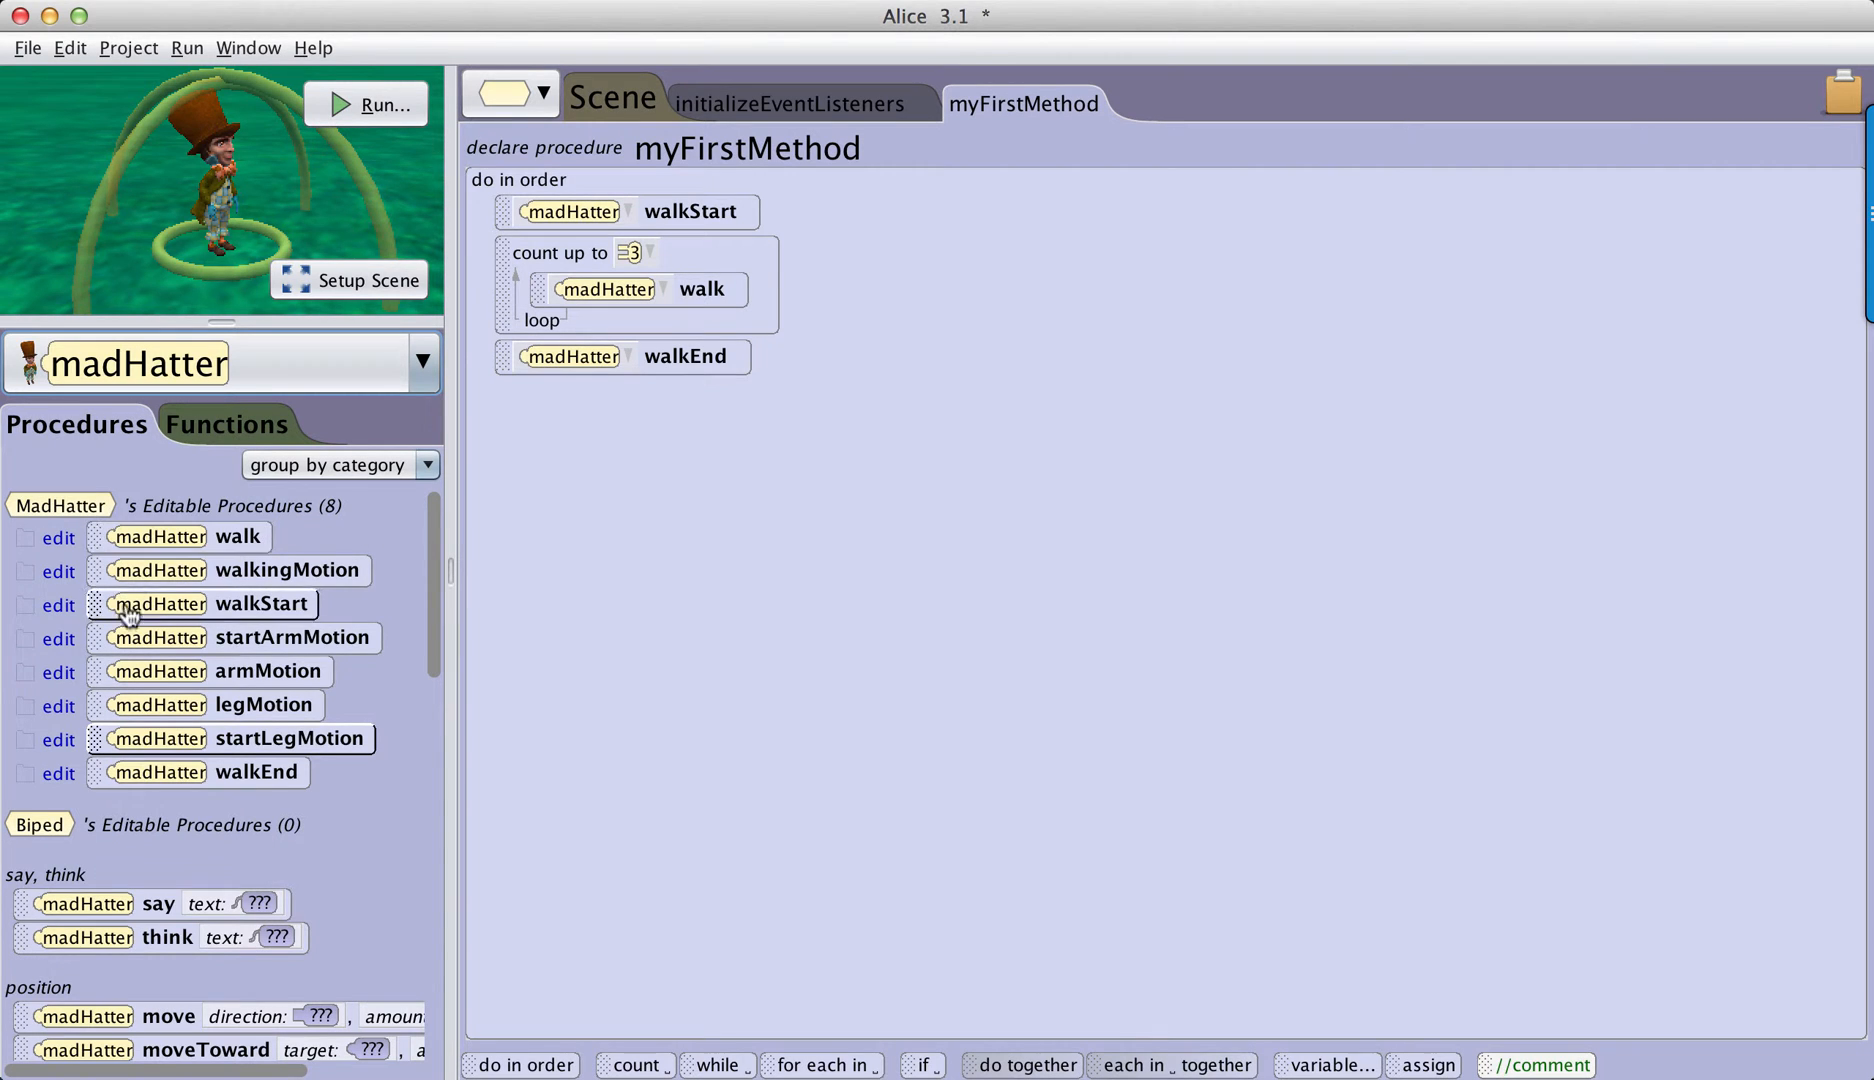
mouse_move(368, 550)
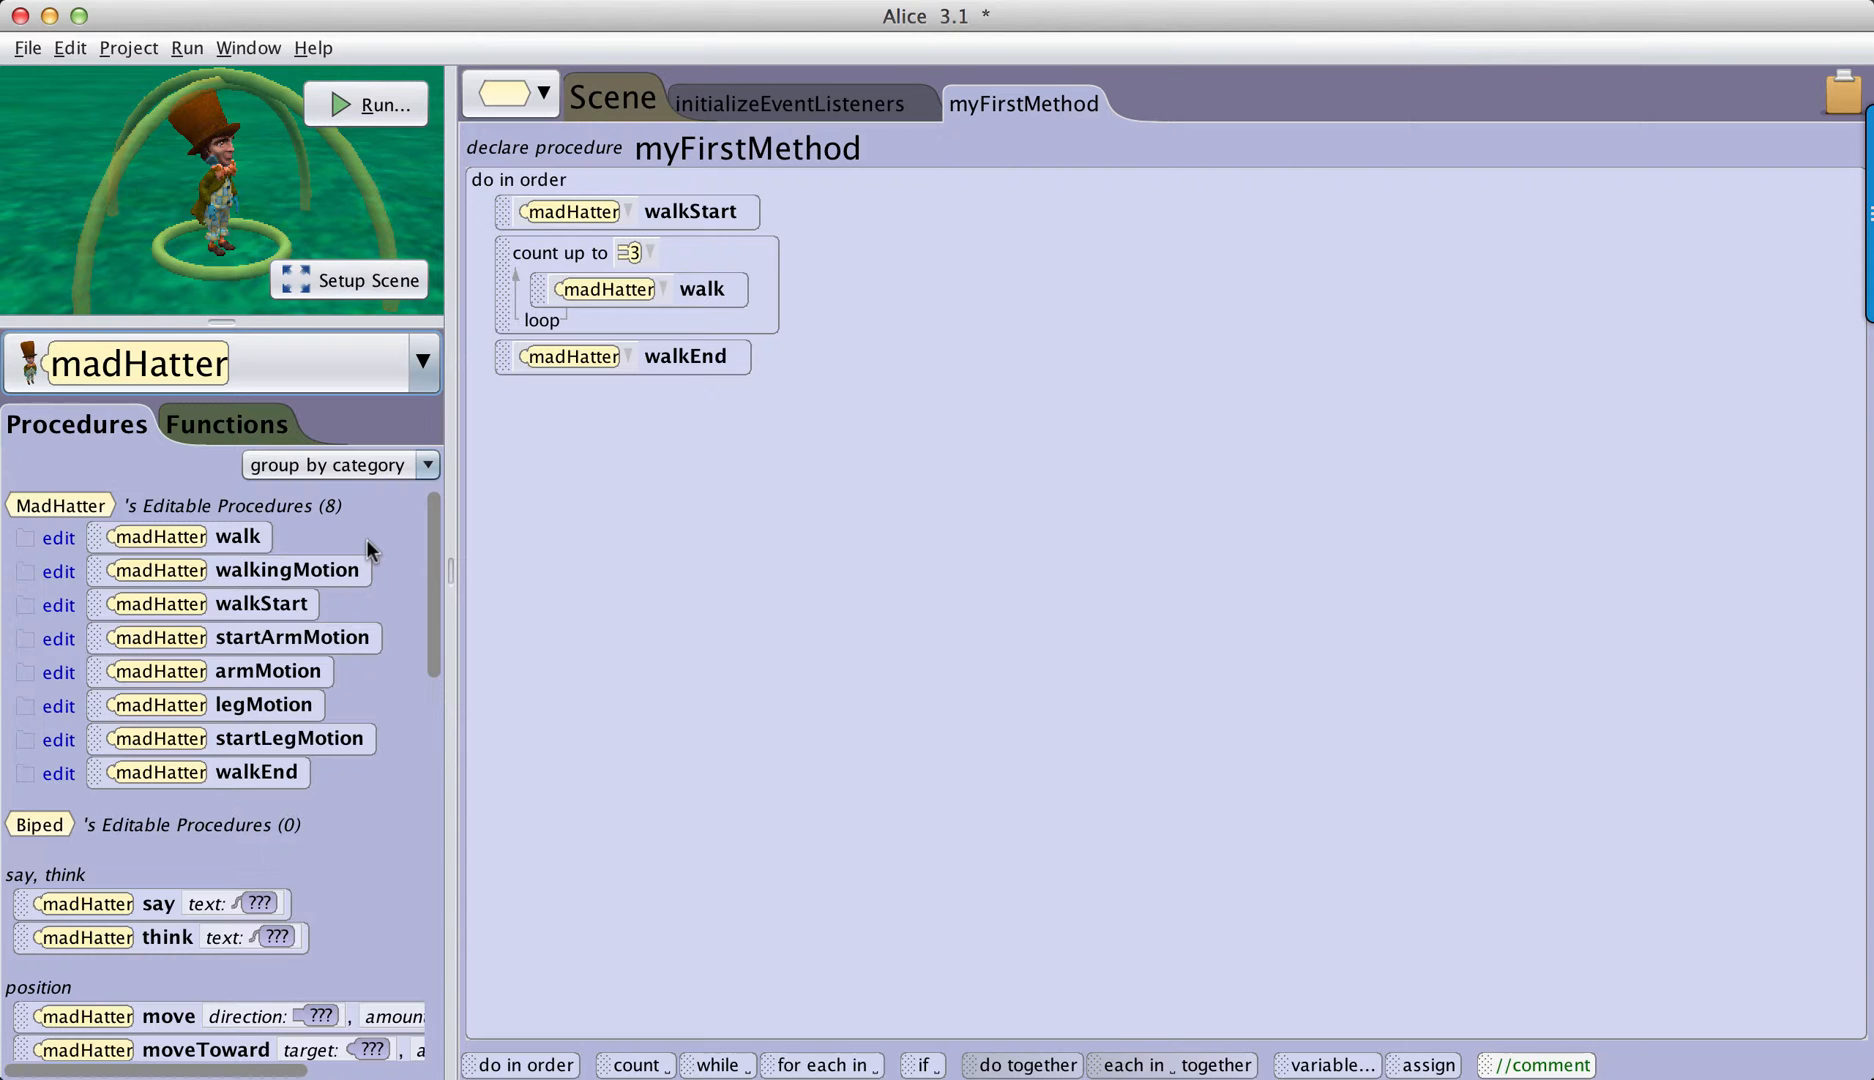
mouse_move(837, 318)
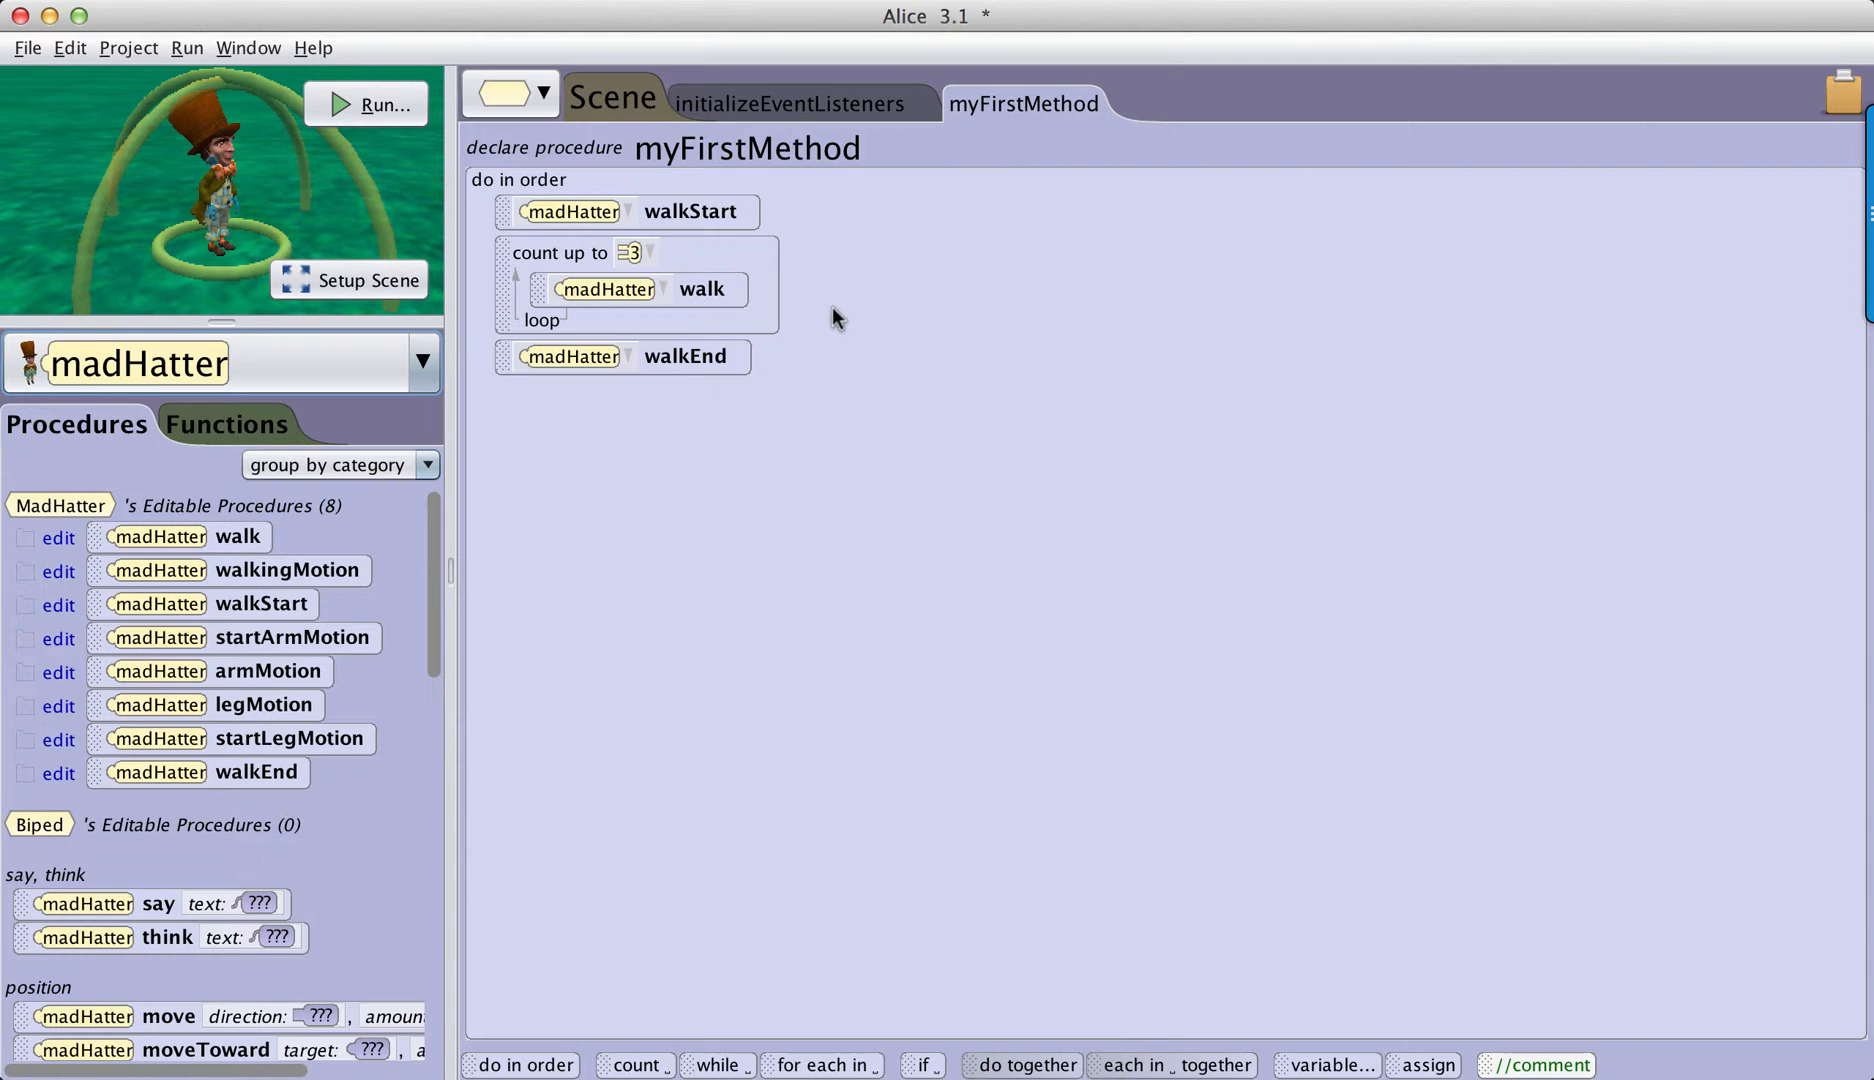
mouse_move(797, 239)
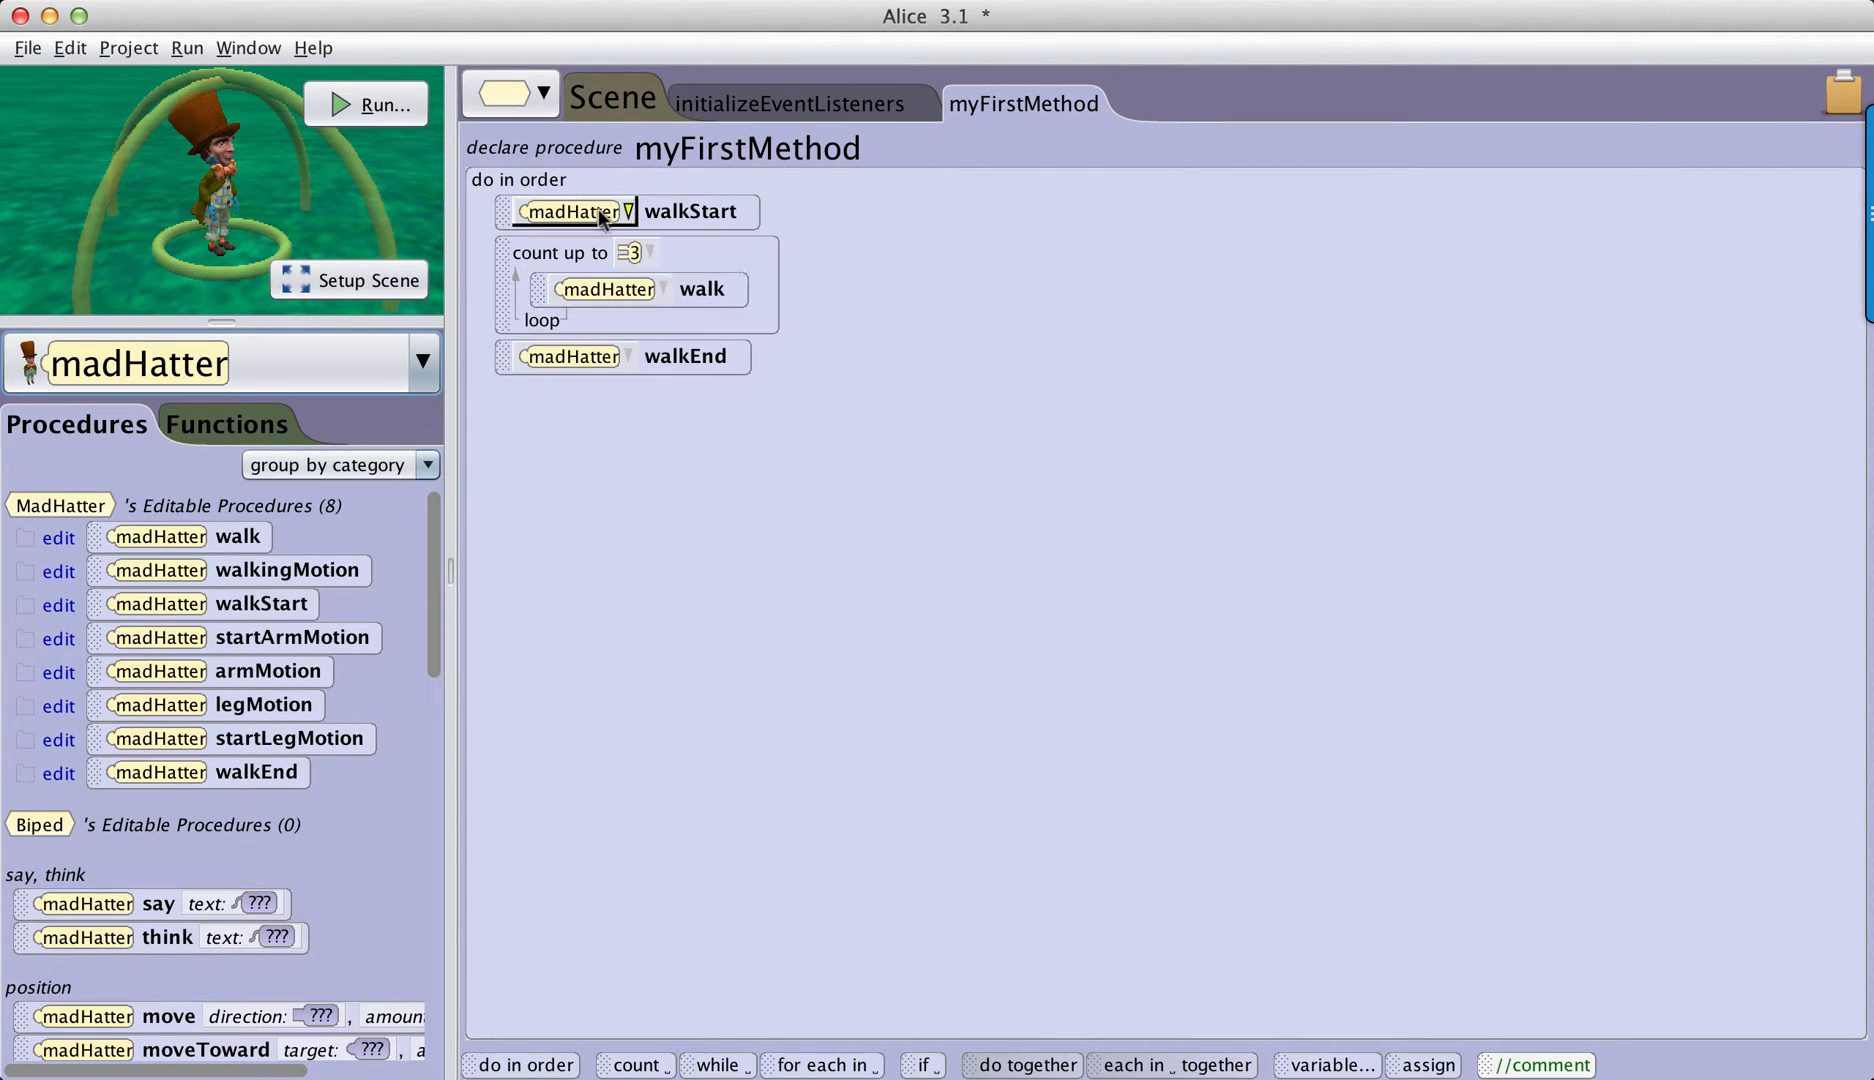
Step: Play the scene to watch the Mad Hatter walk, then bring up the project's class list
click(366, 105)
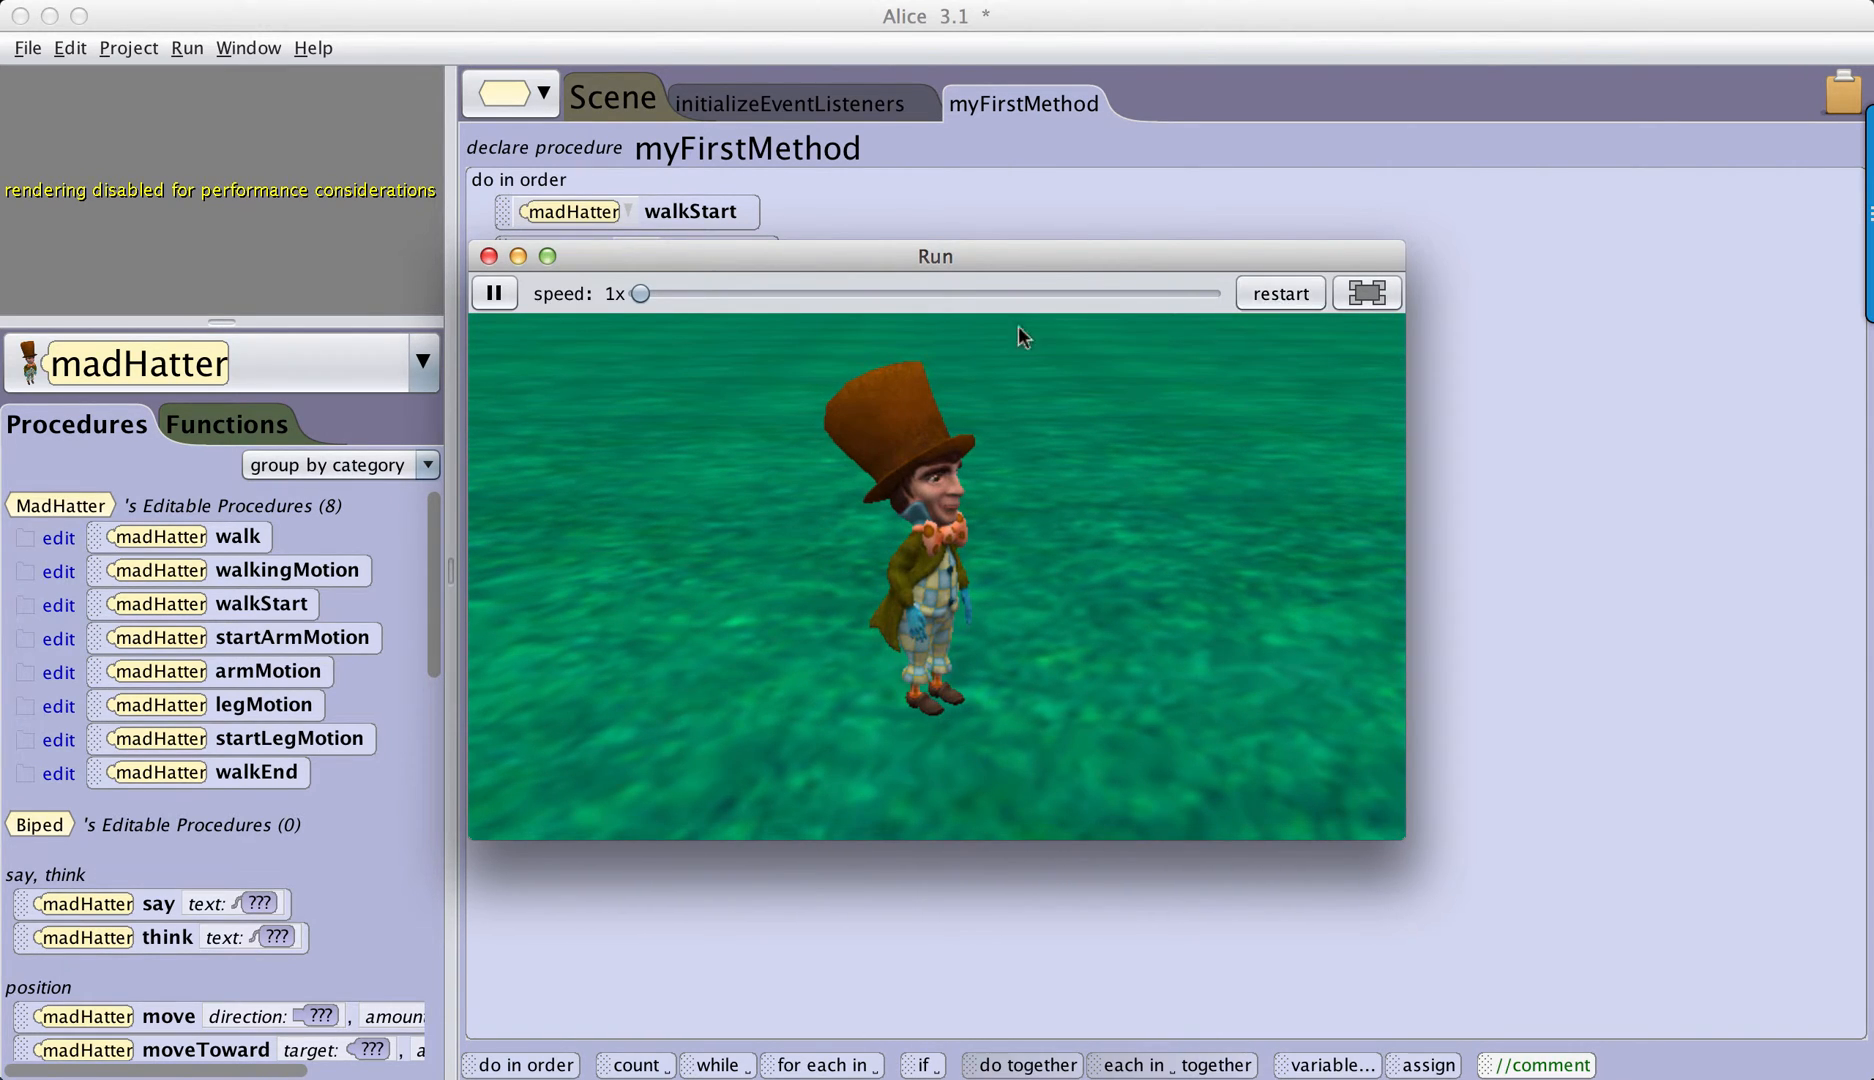
click(488, 256)
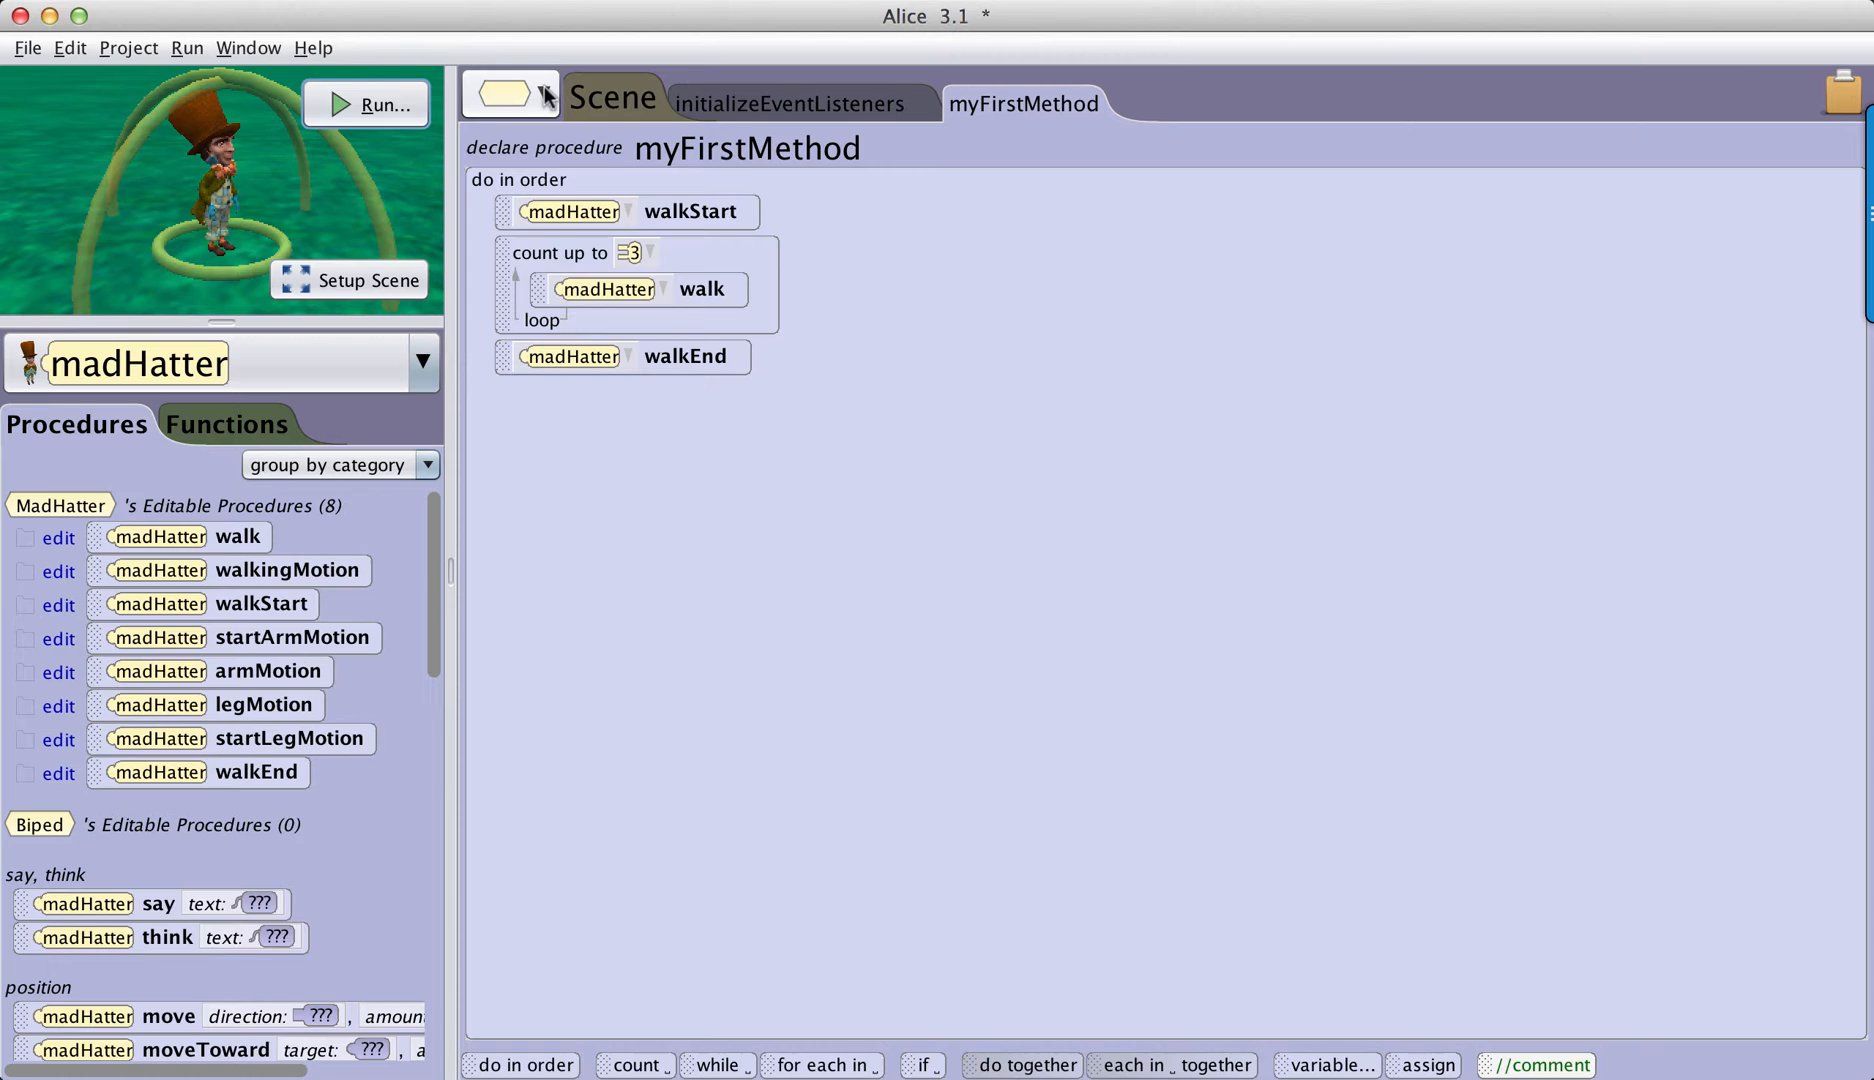
click(540, 94)
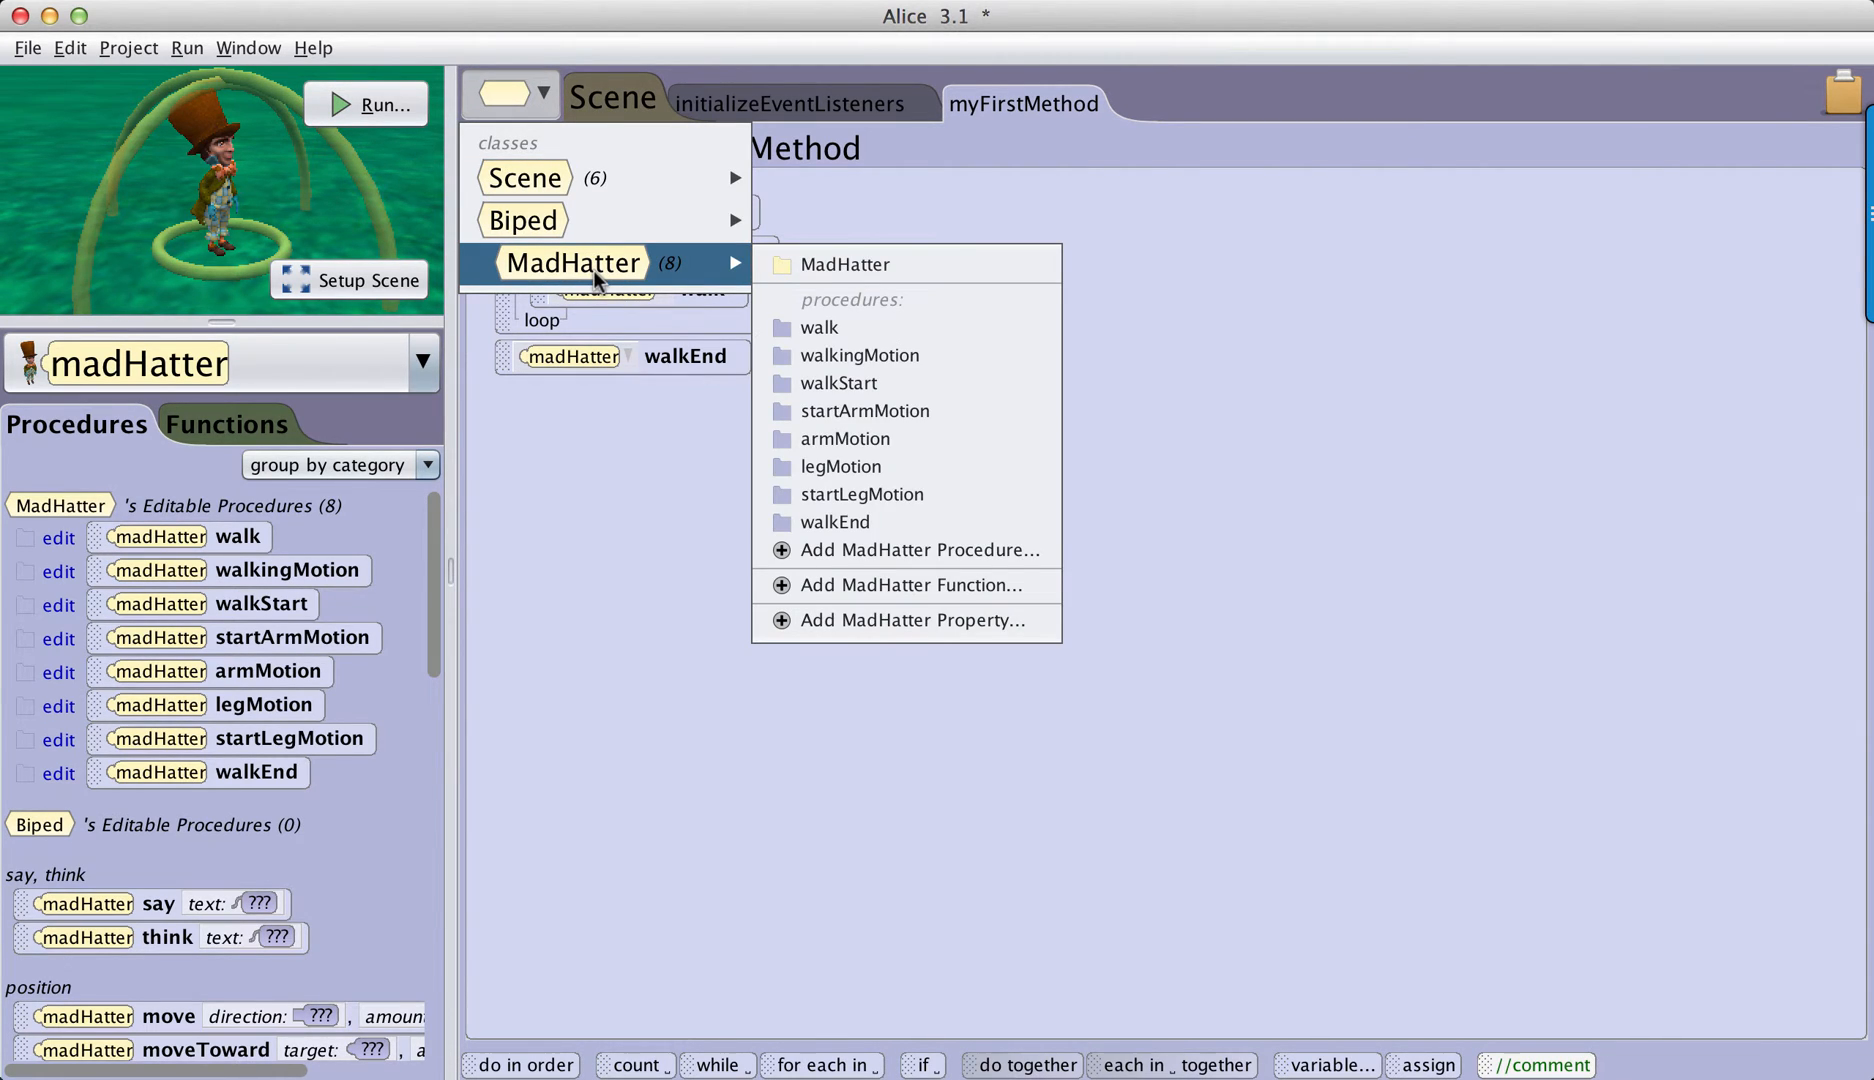
mouse_move(845, 264)
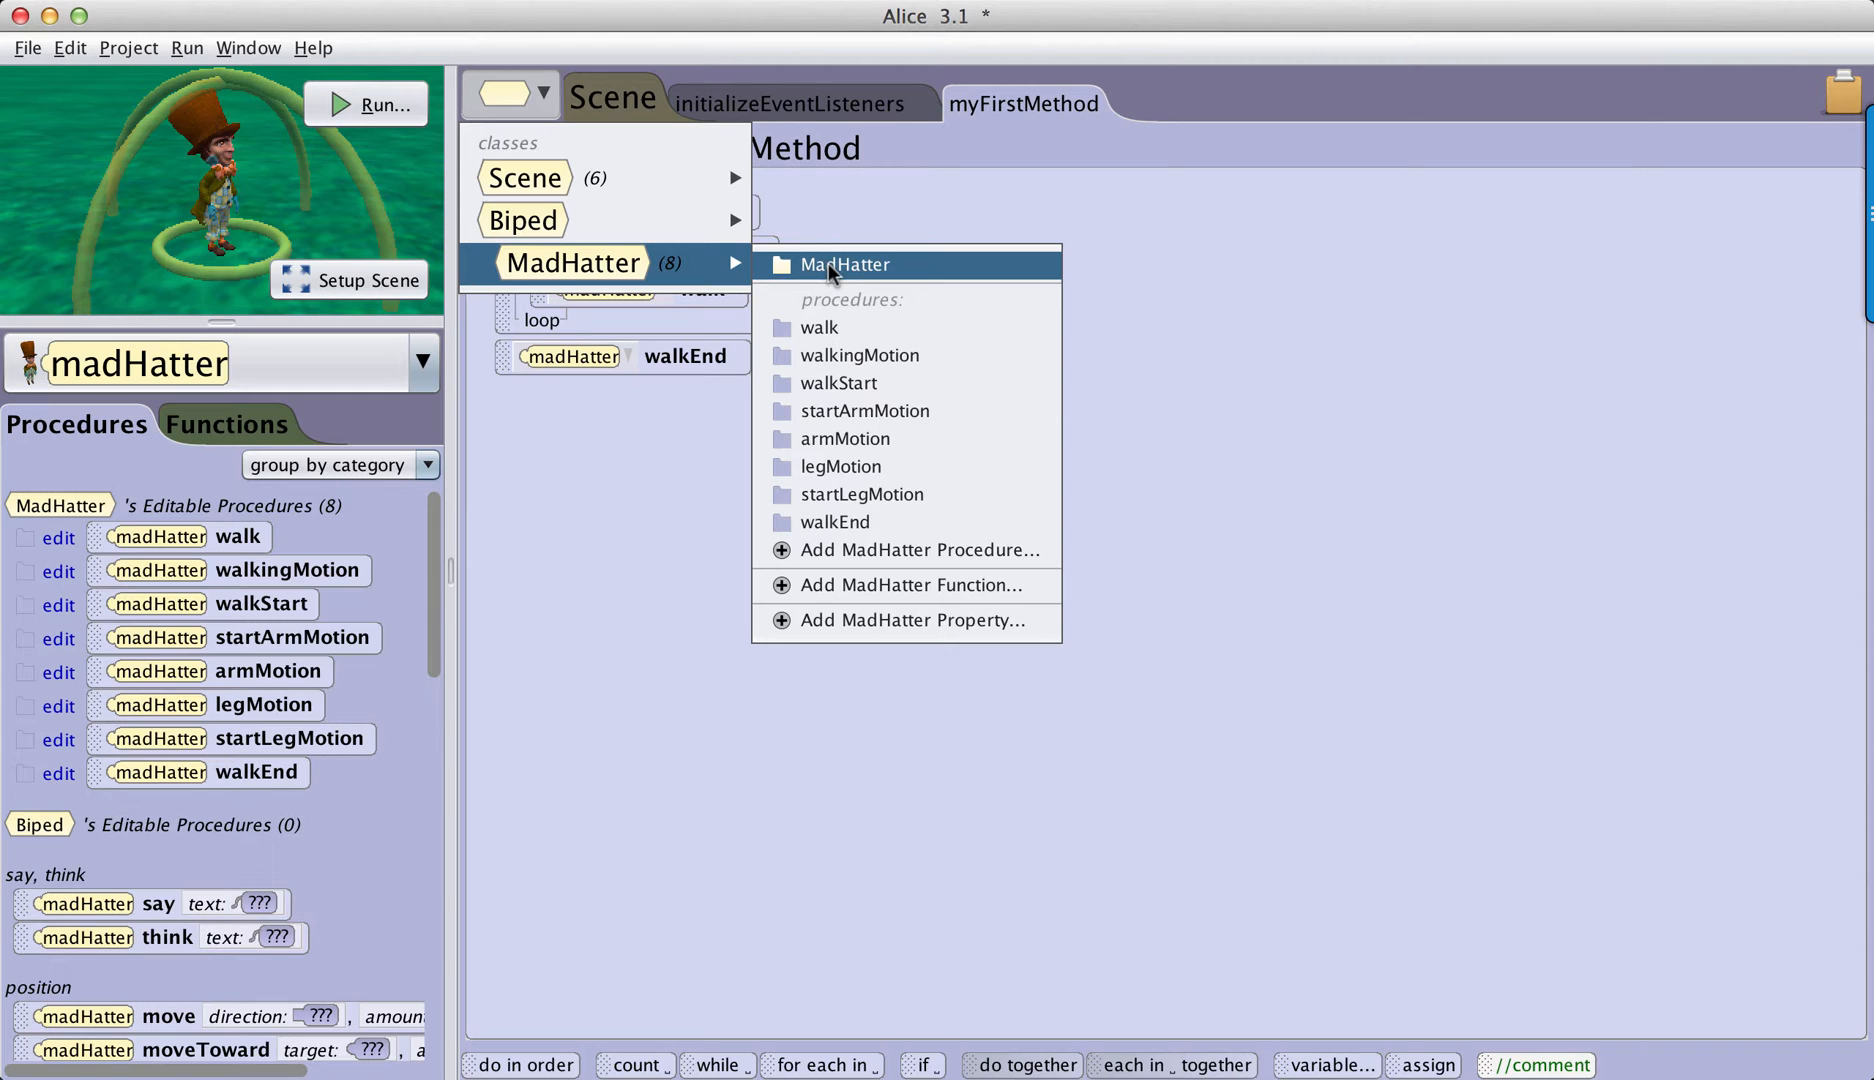
mouse_move(839, 265)
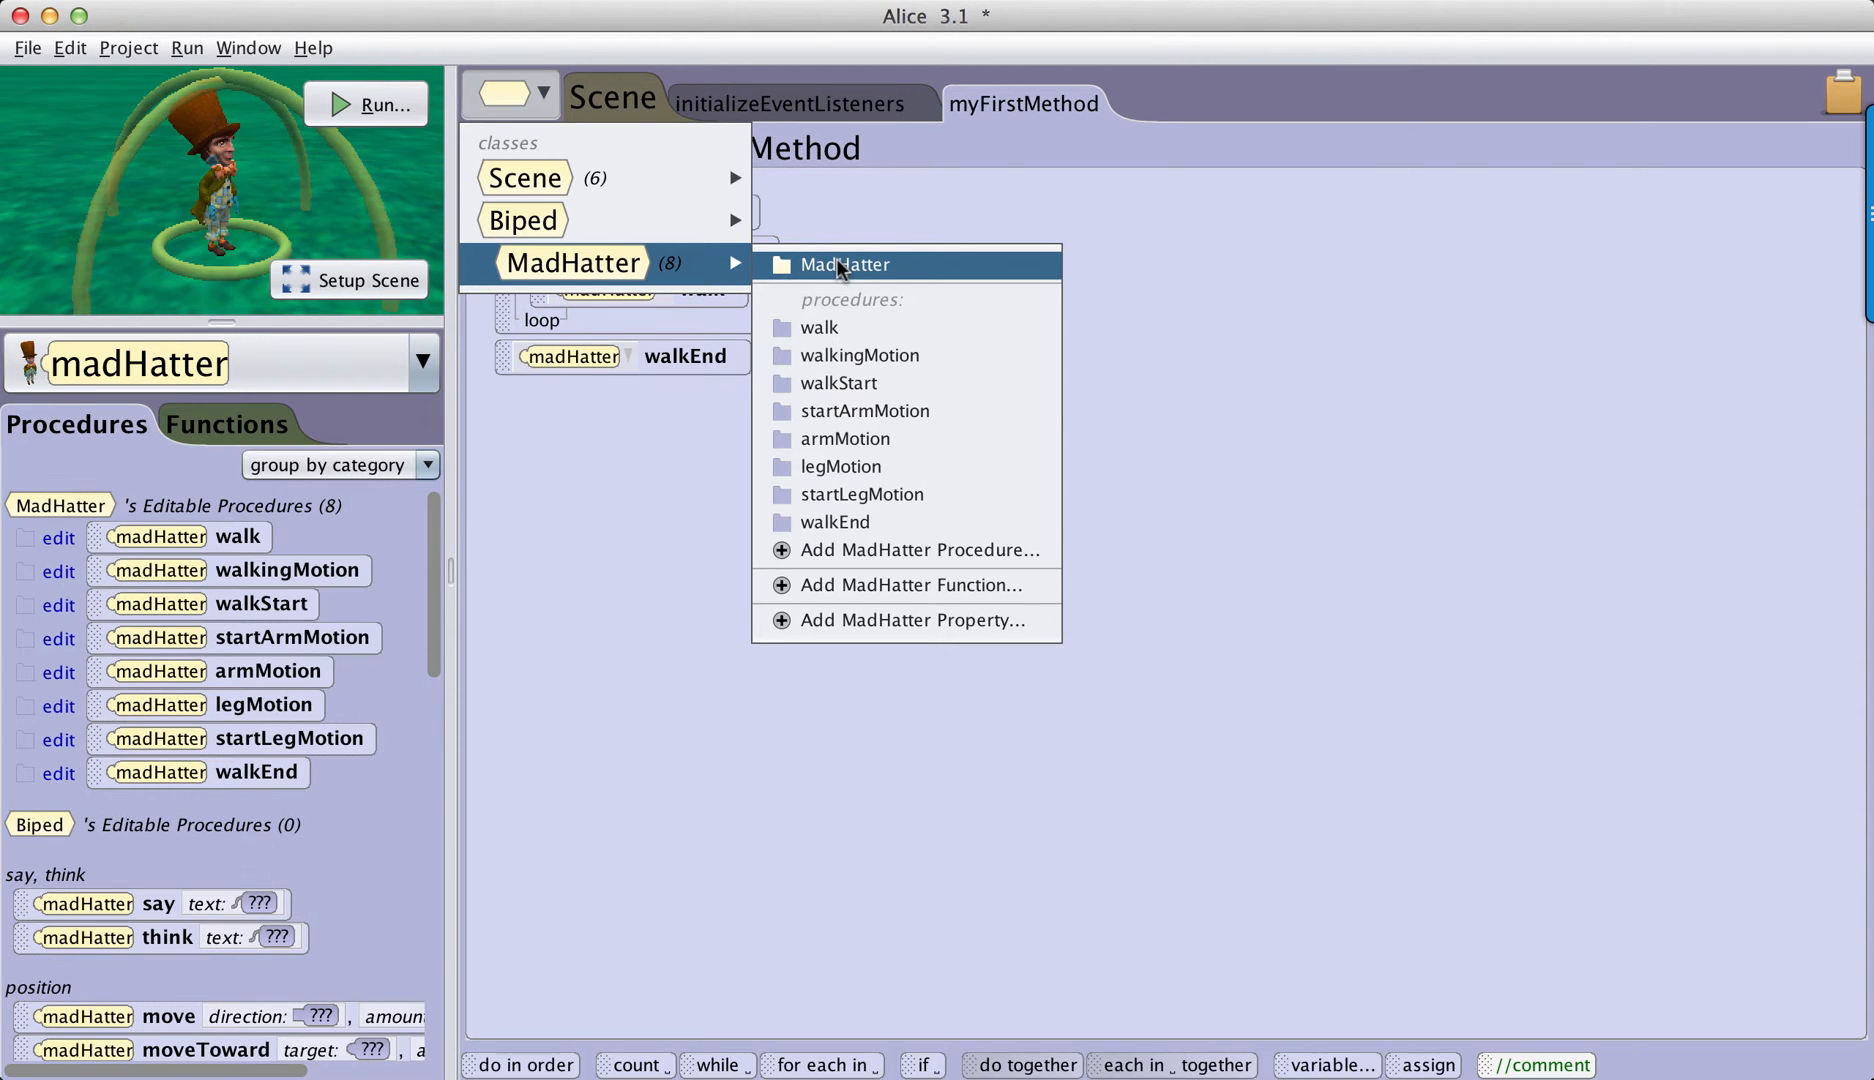
Step: Open the MadHatter class overview, which extends Biped and lists eight procedures
click(843, 264)
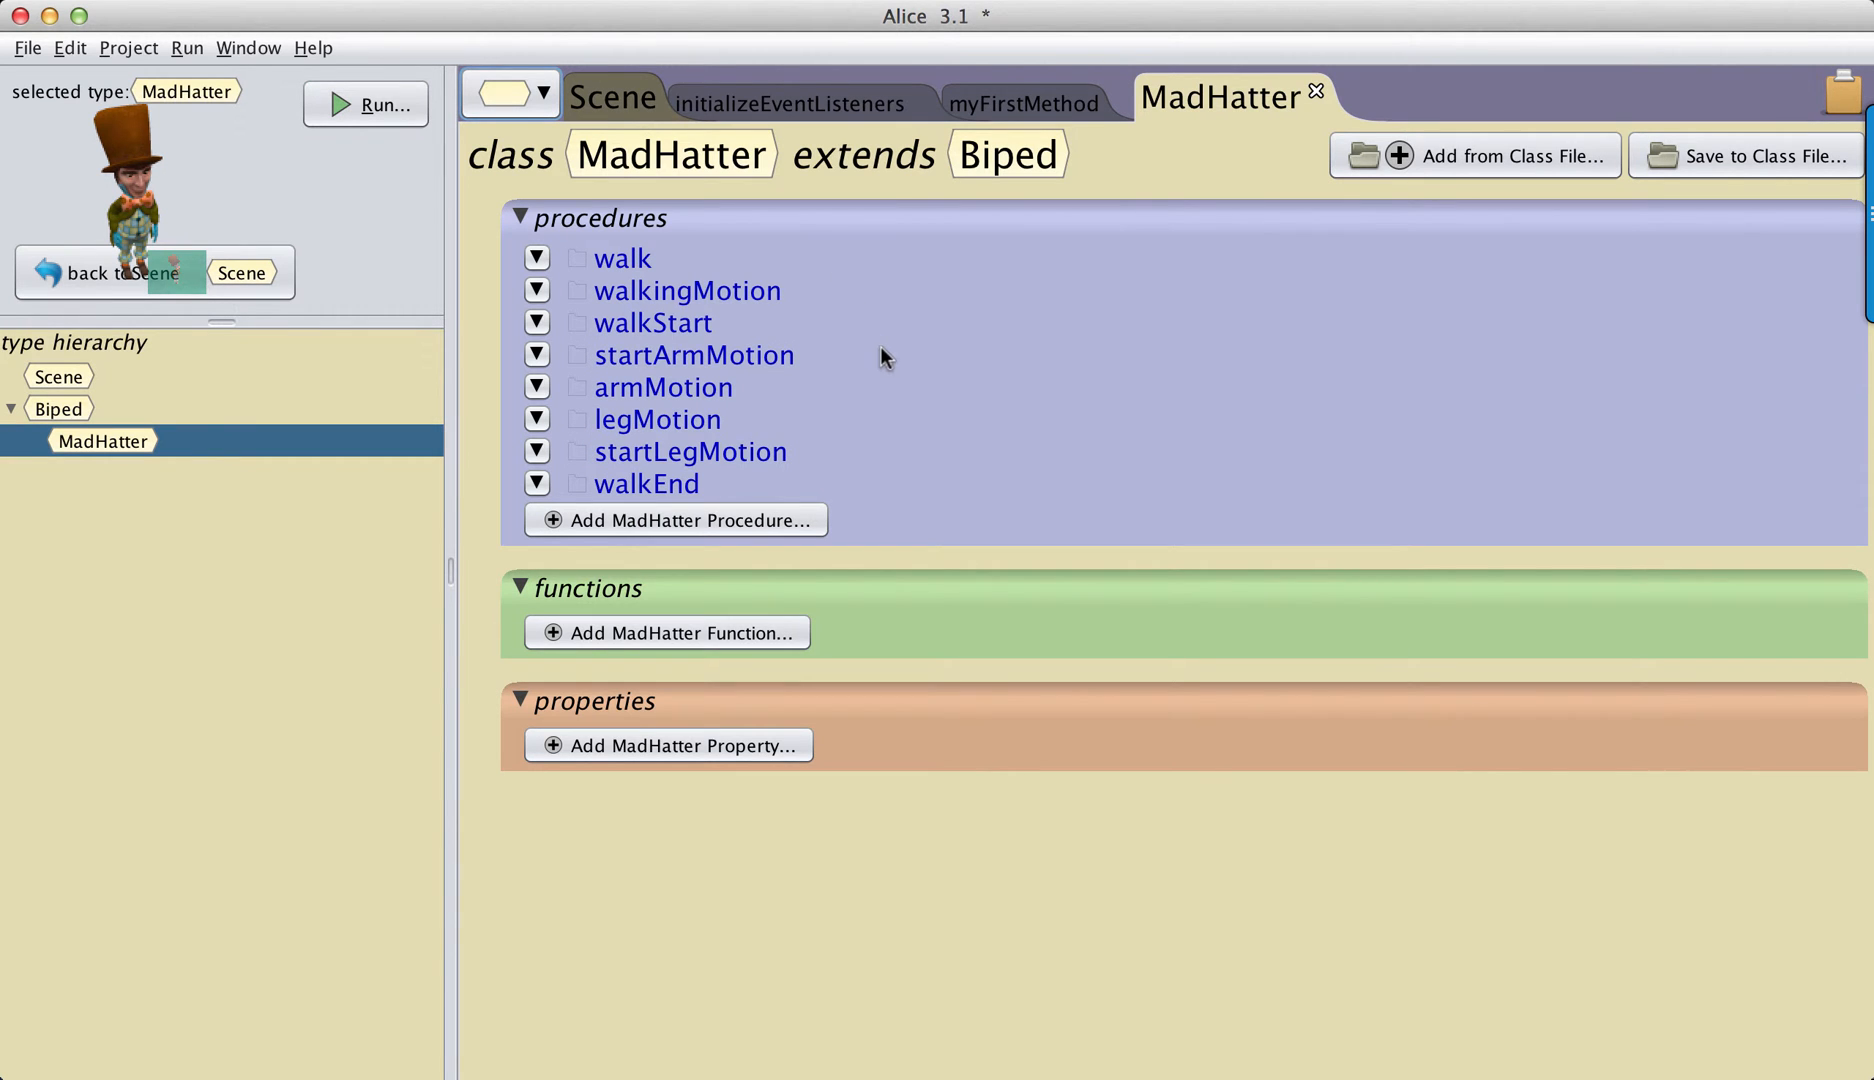
mouse_move(899, 432)
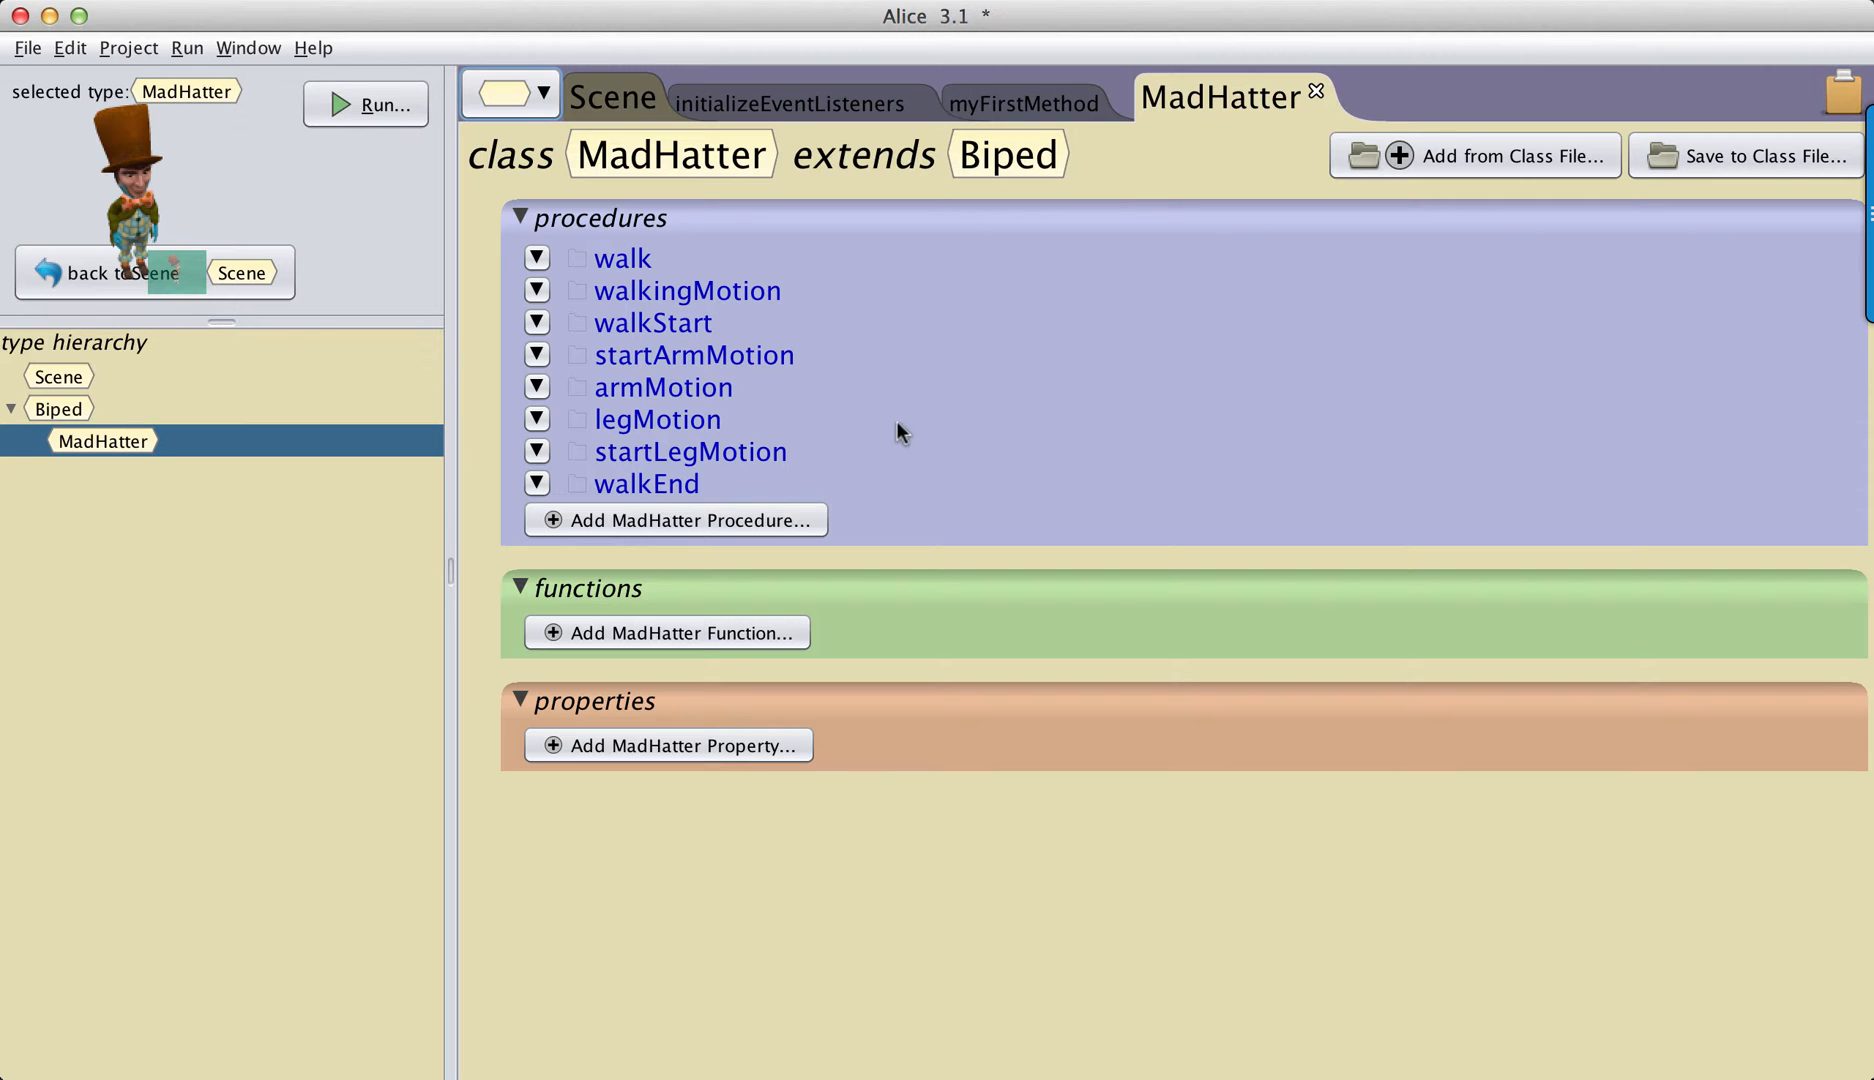
mouse_move(950, 395)
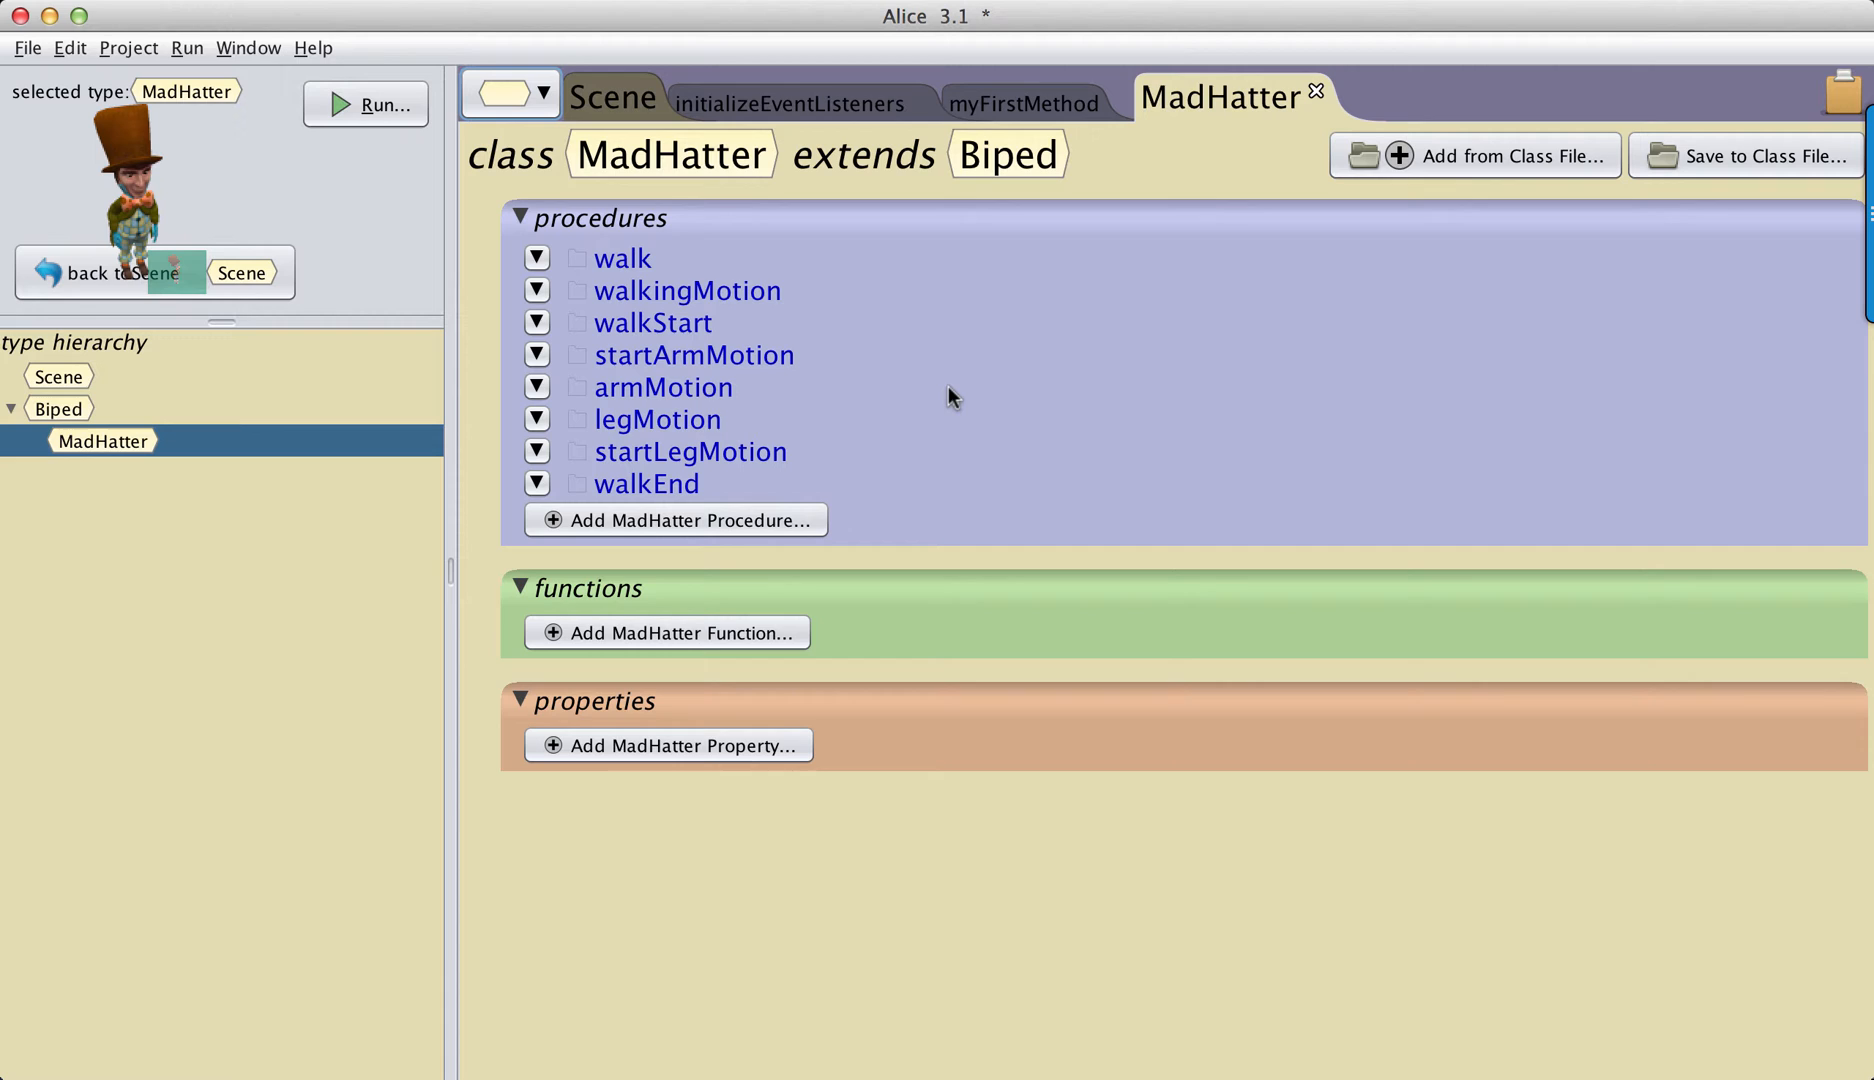
mouse_move(1060, 350)
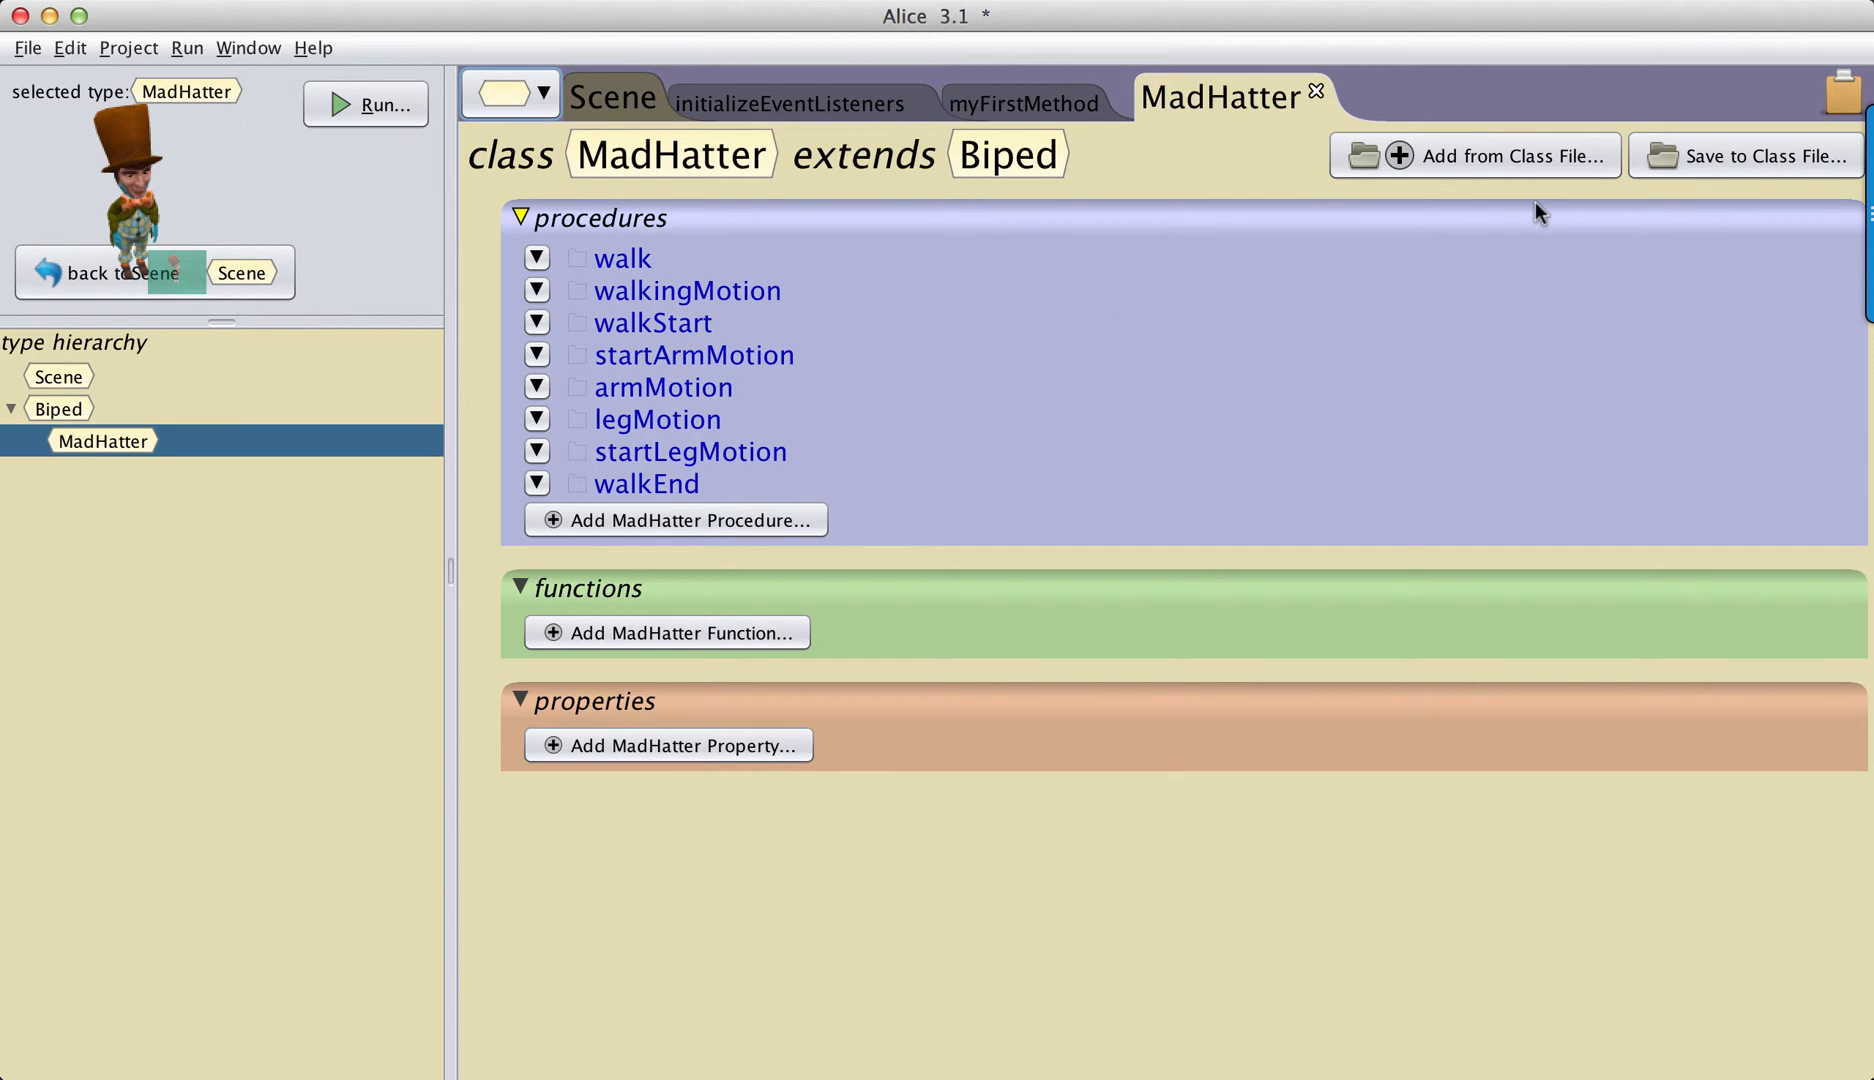
mouse_move(1744, 167)
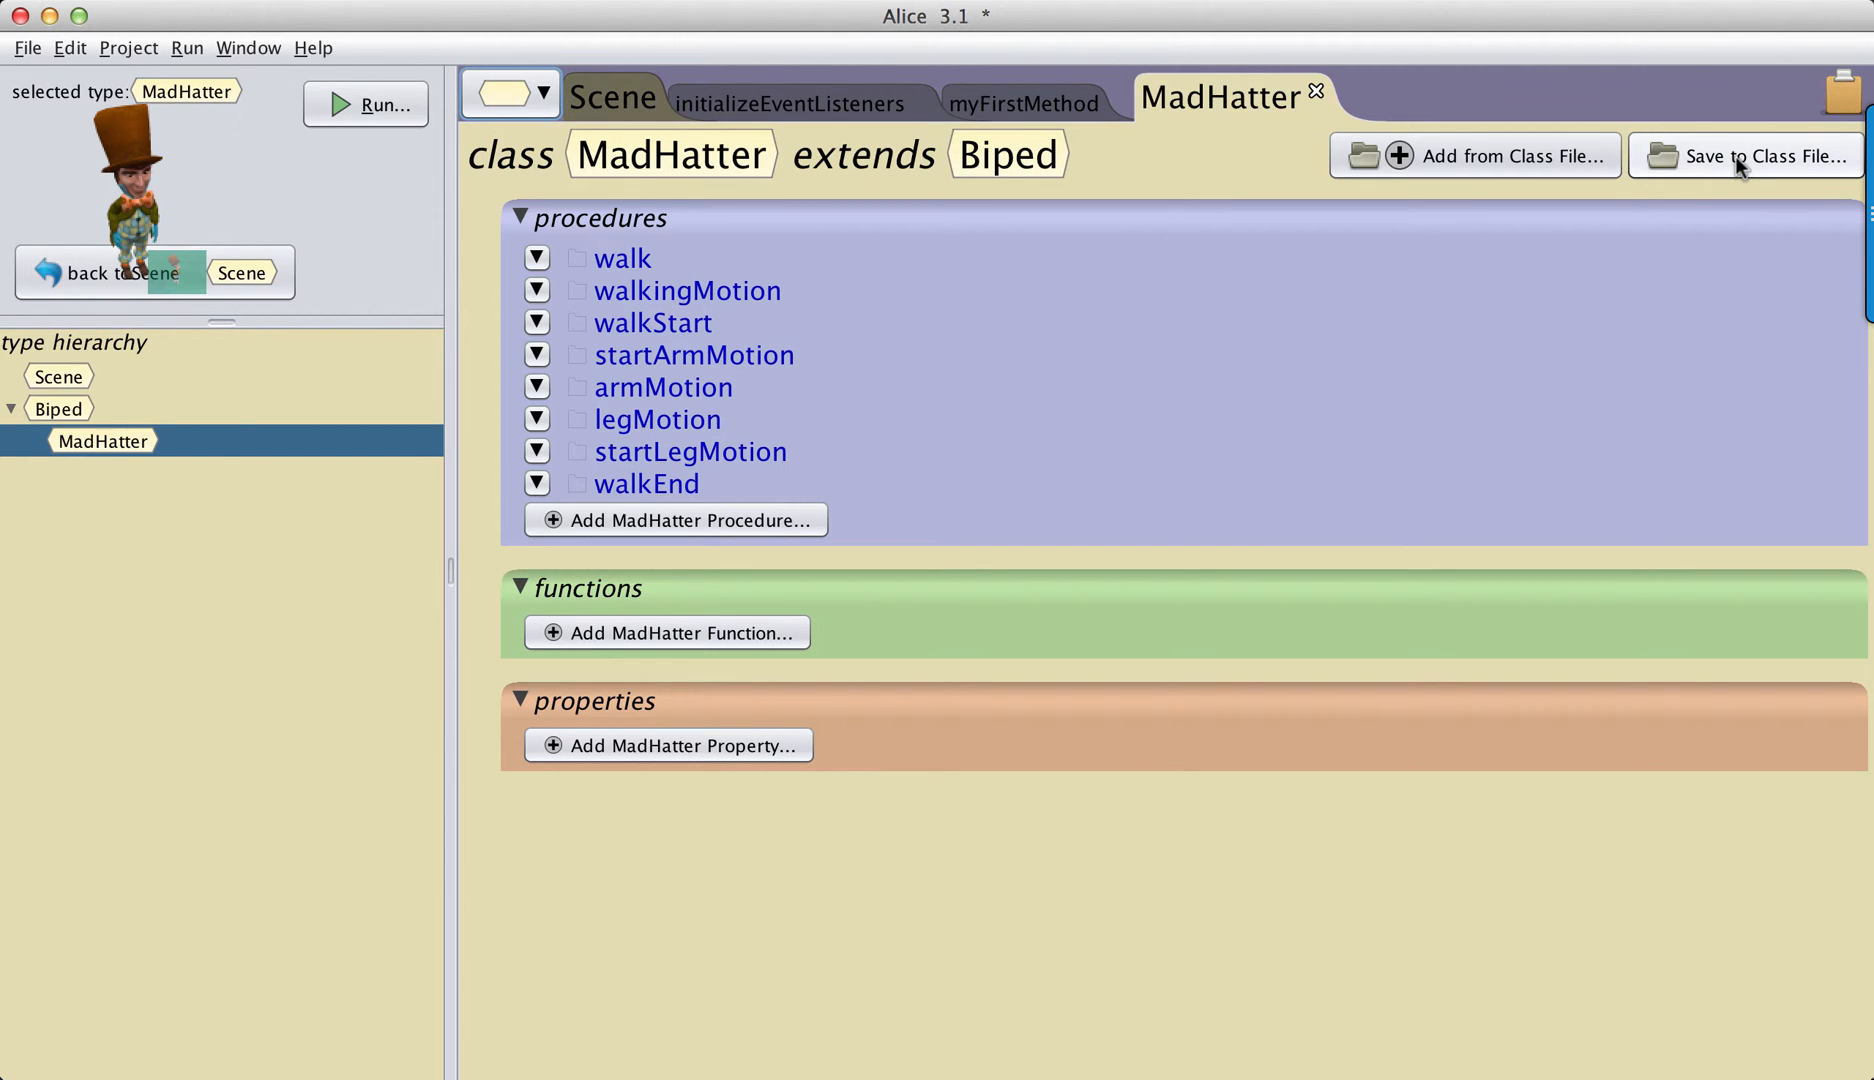
Step: Save the MadHatter class as WalkingMadHatter.a3c in MyClasses, replacing the existing file
click(1757, 155)
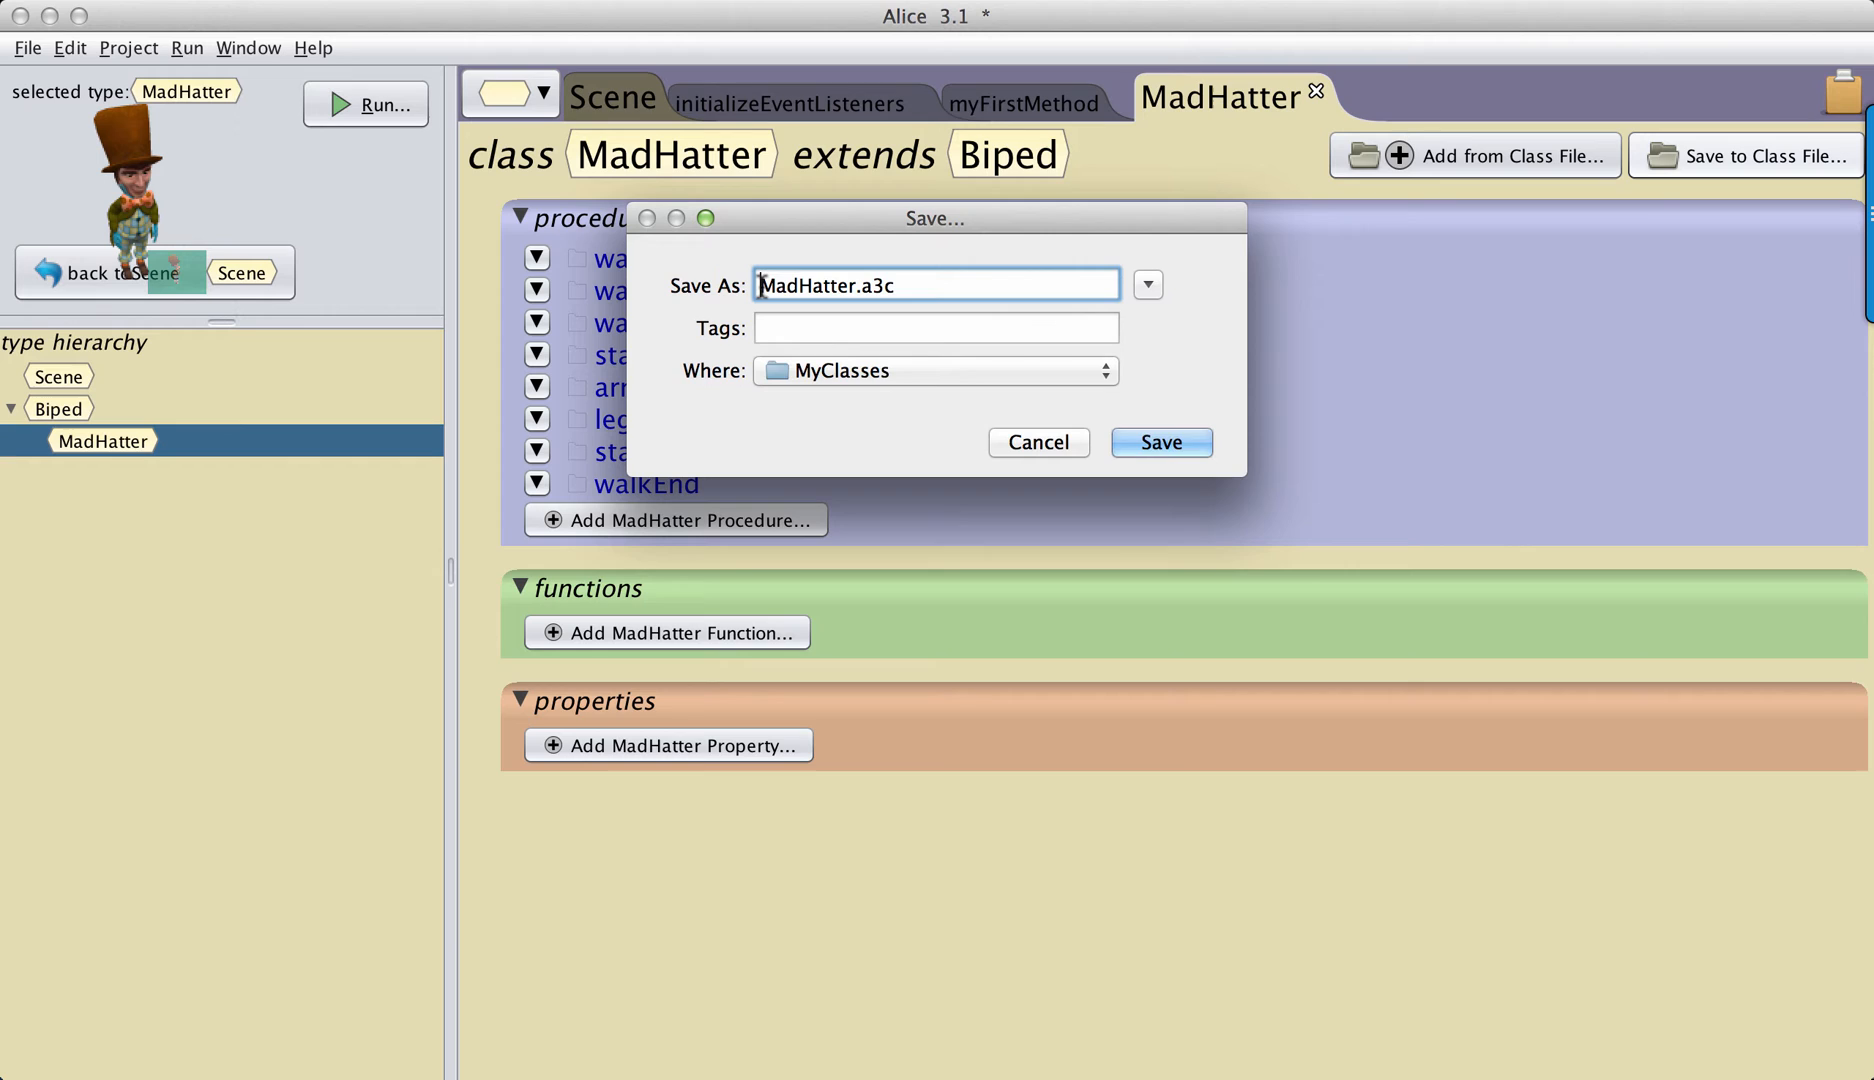
text(Walking)
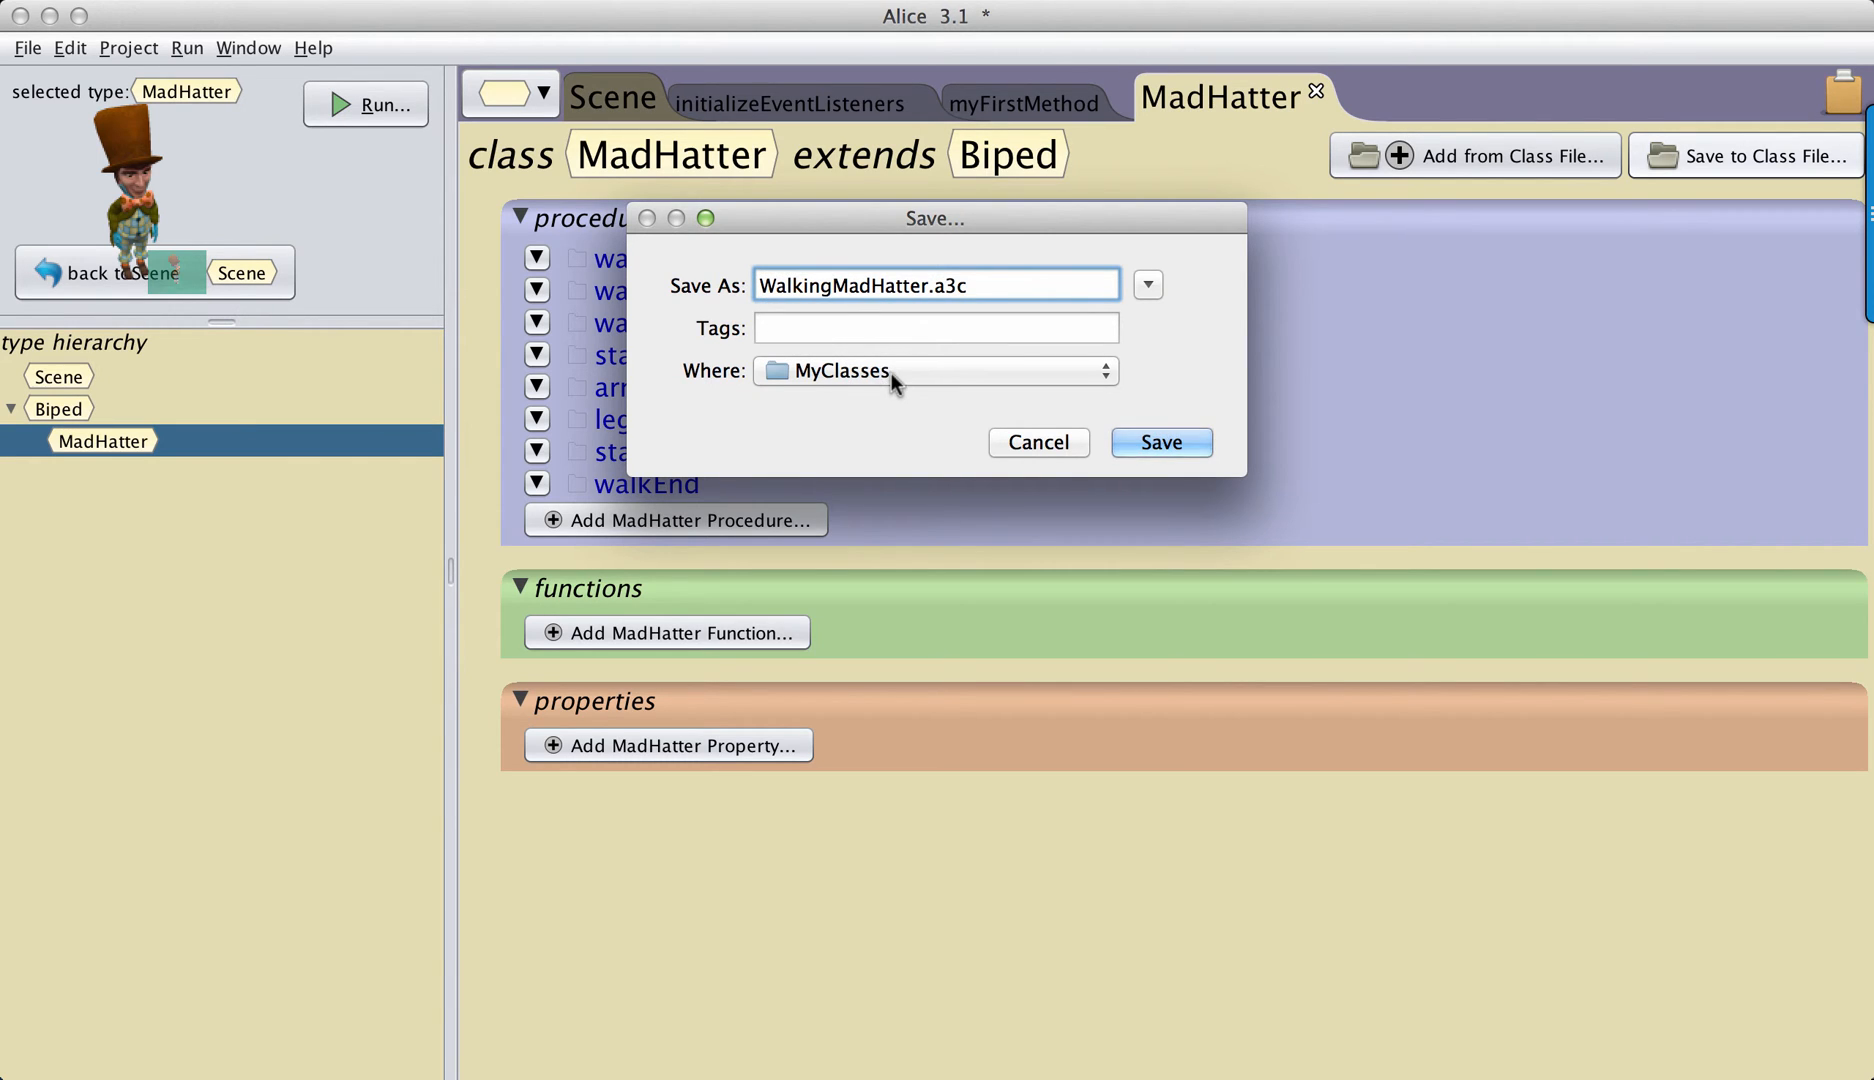
mouse_move(906, 380)
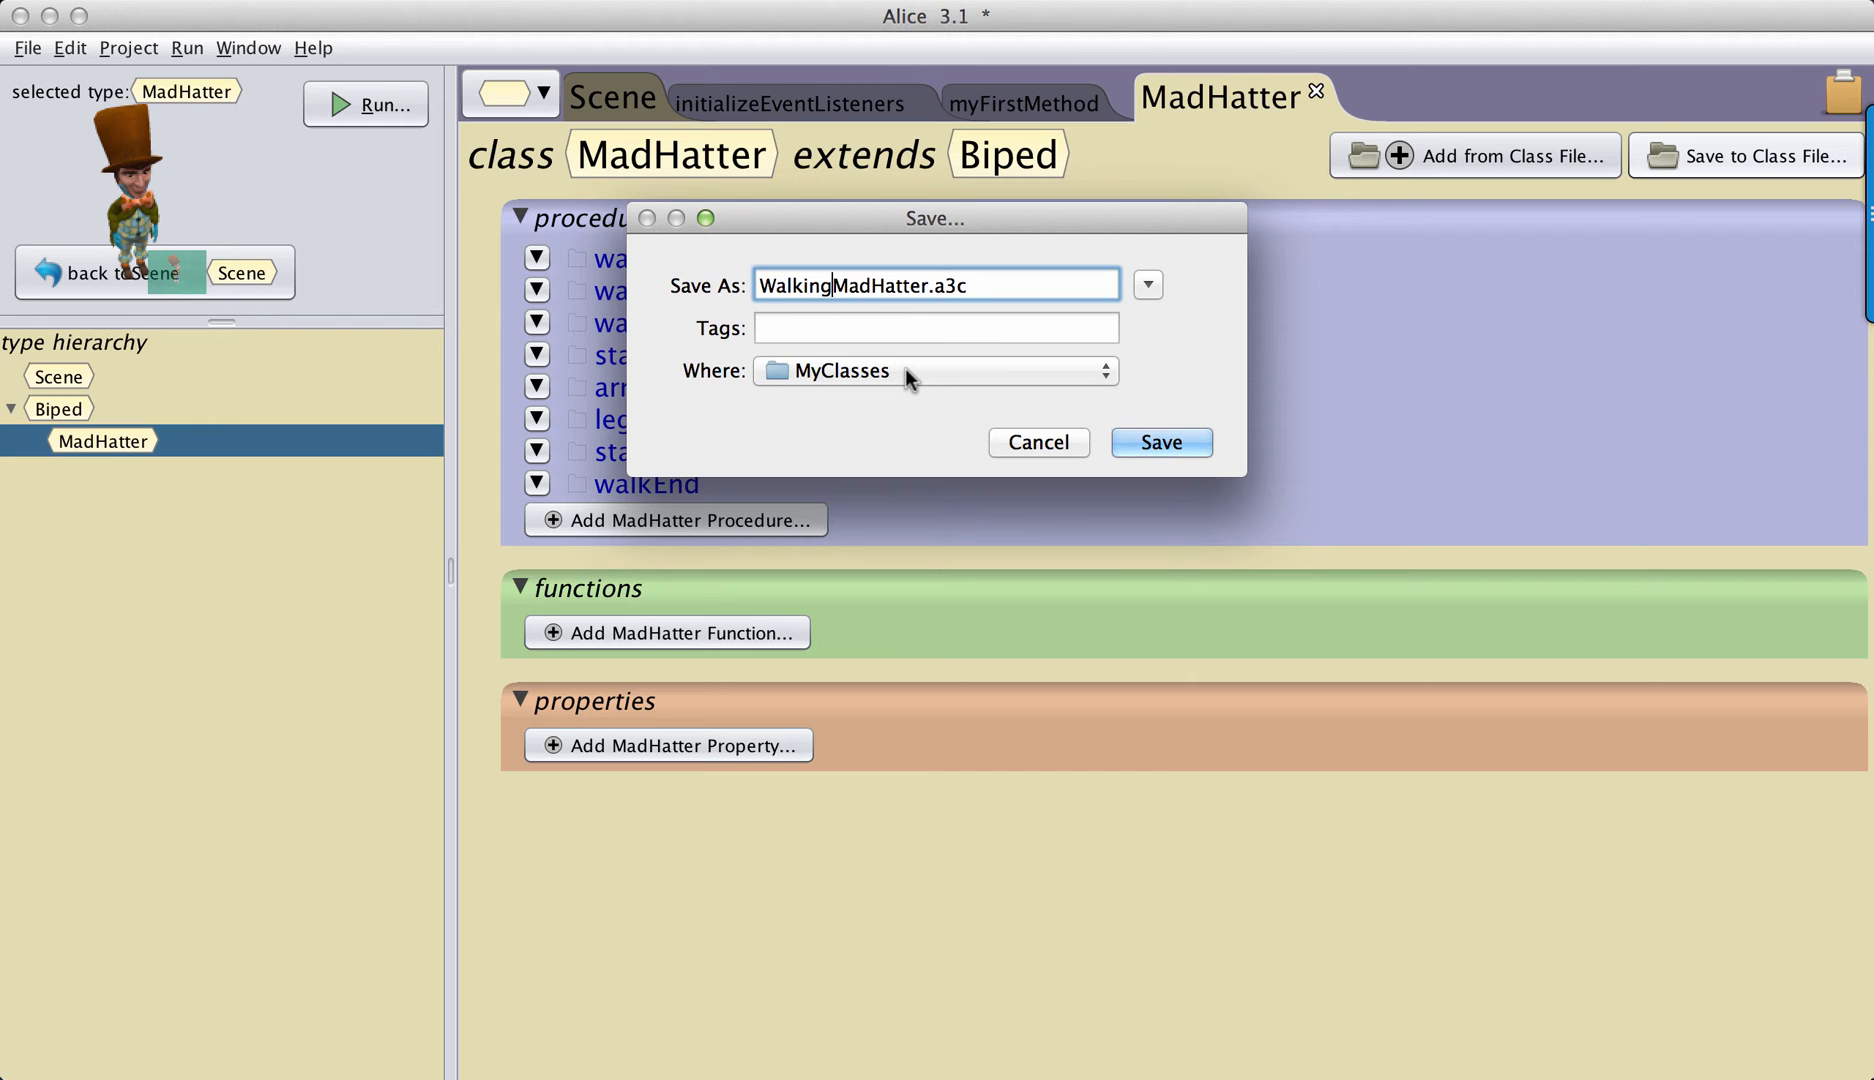
mouse_move(1000, 374)
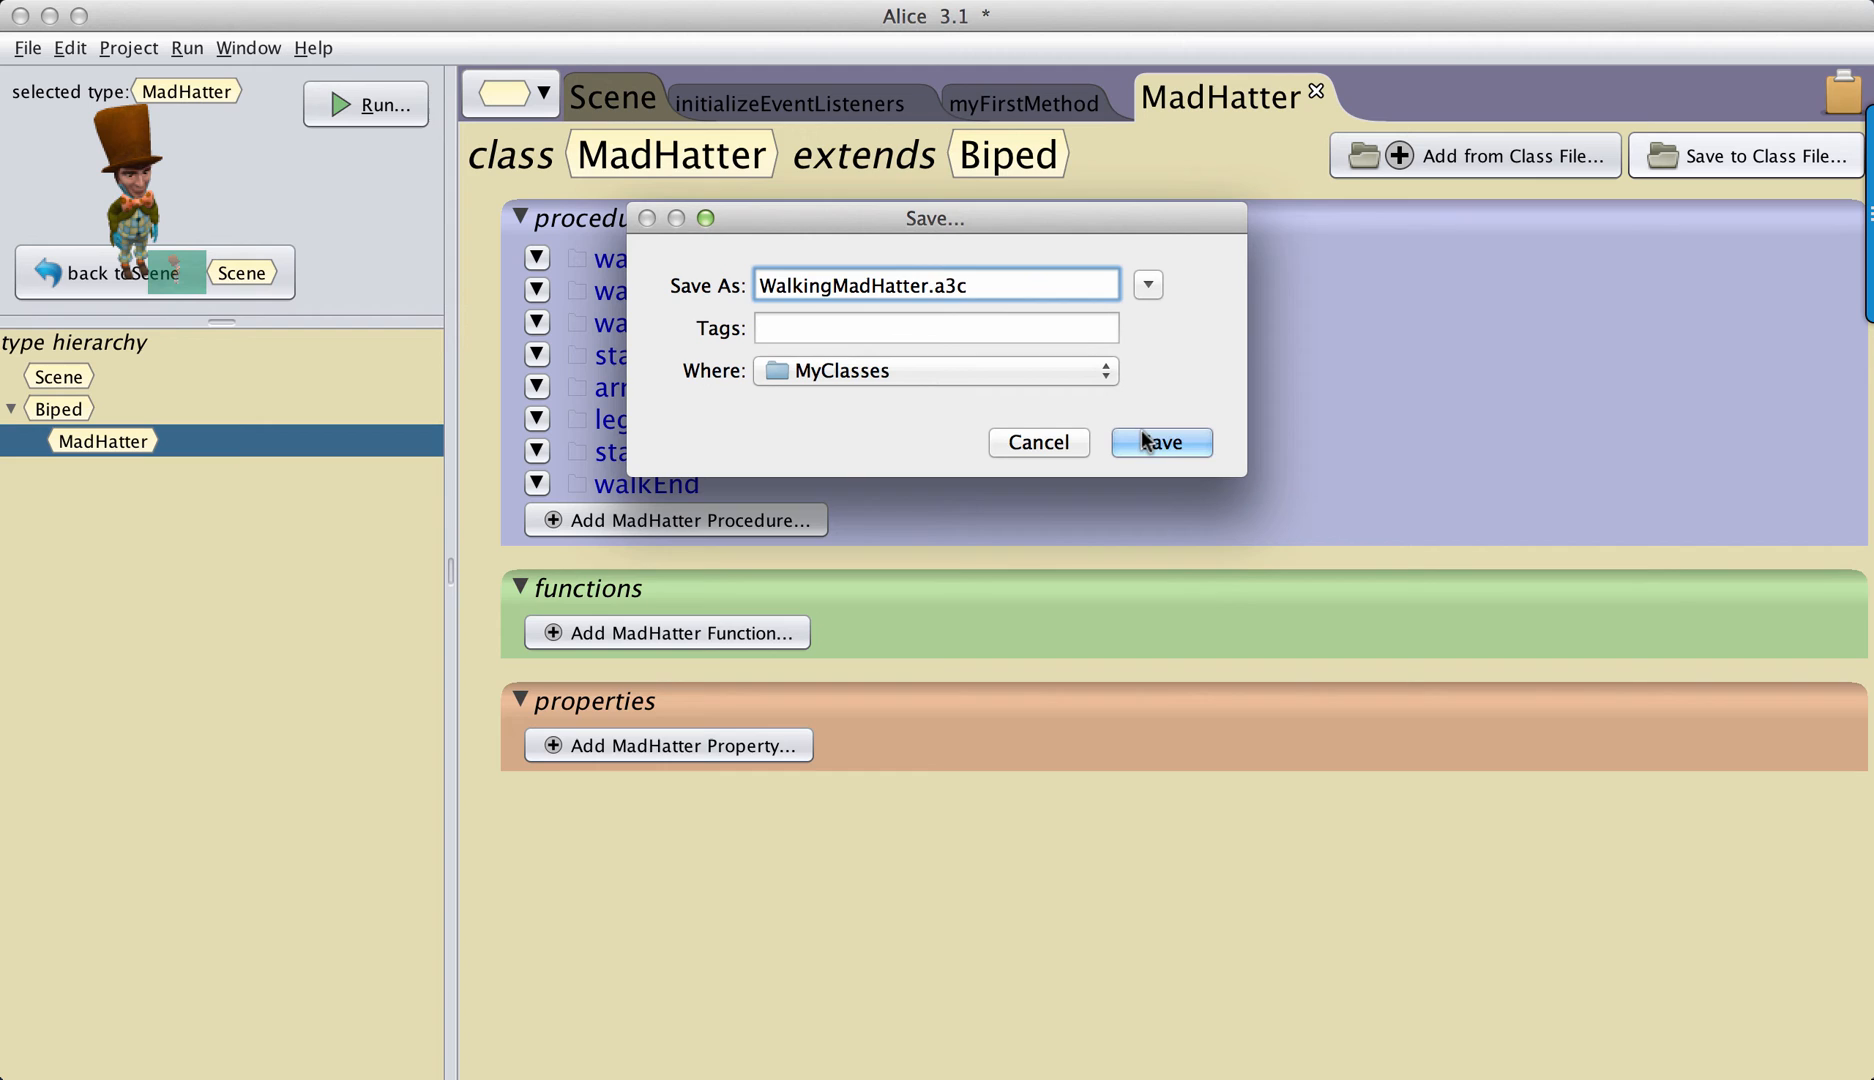
click(1158, 442)
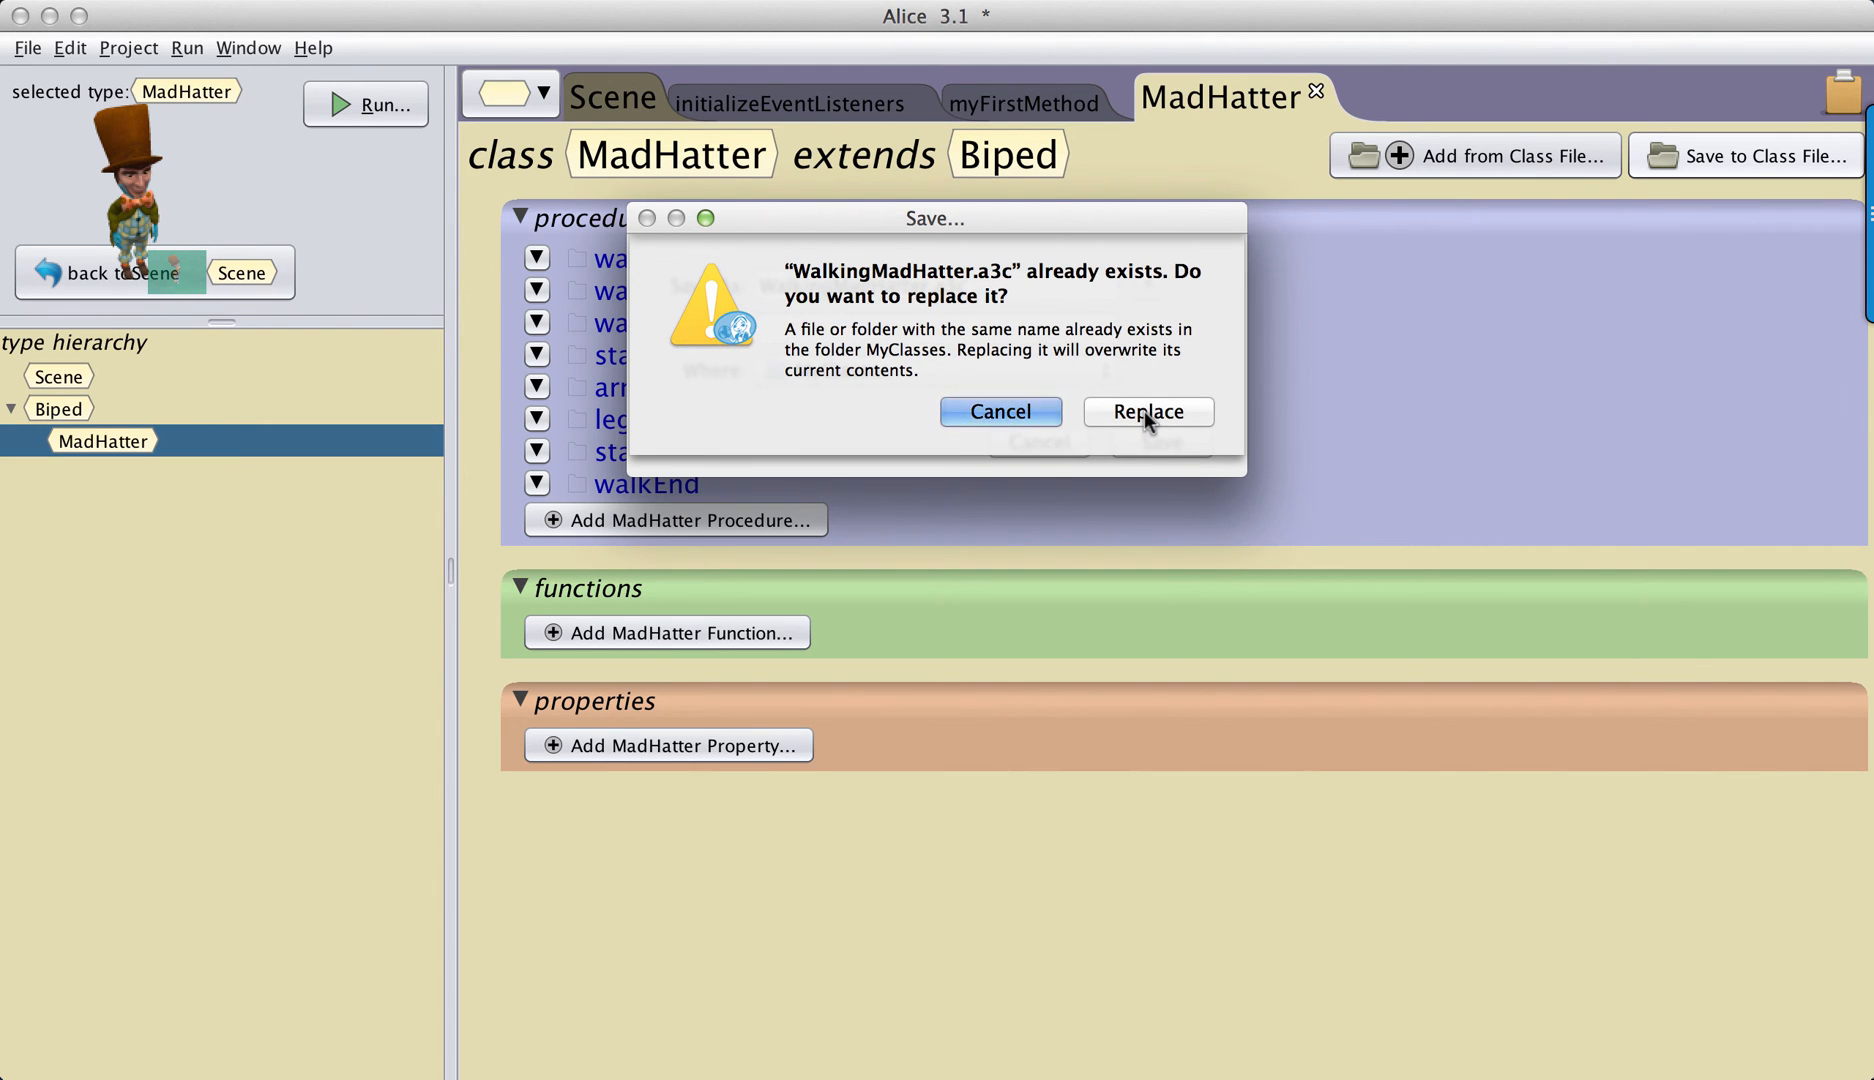
click(1146, 411)
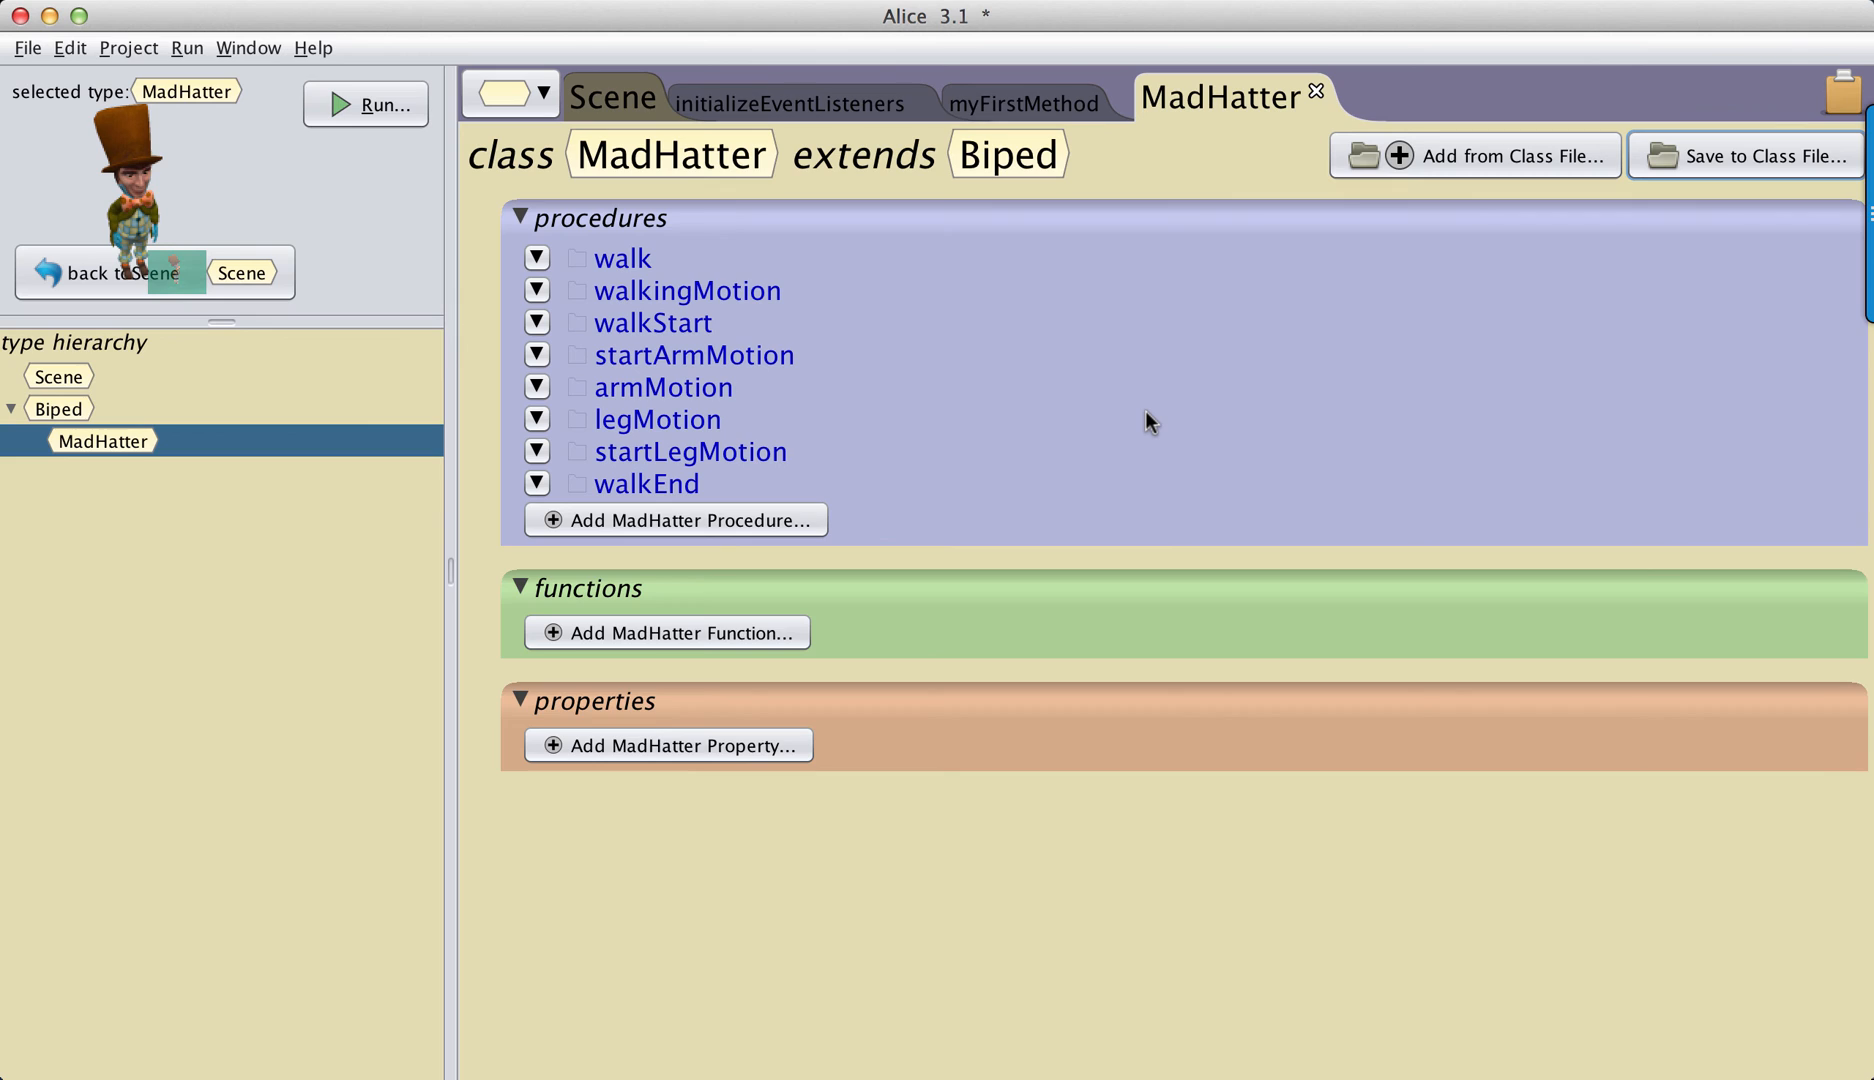